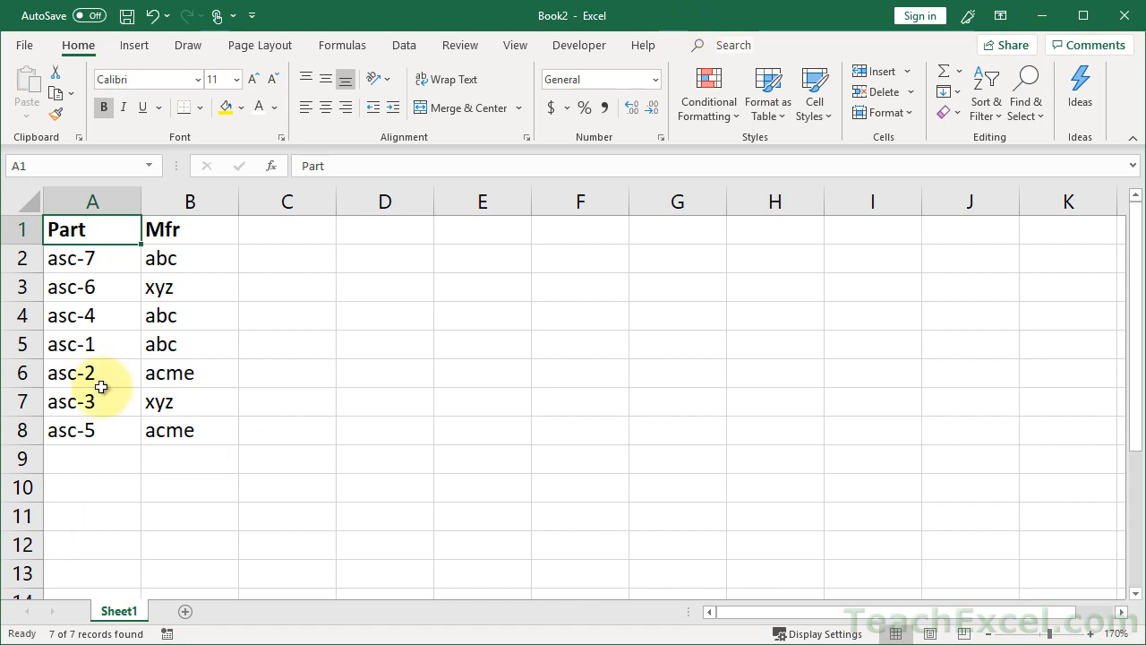
mouse_move(188, 458)
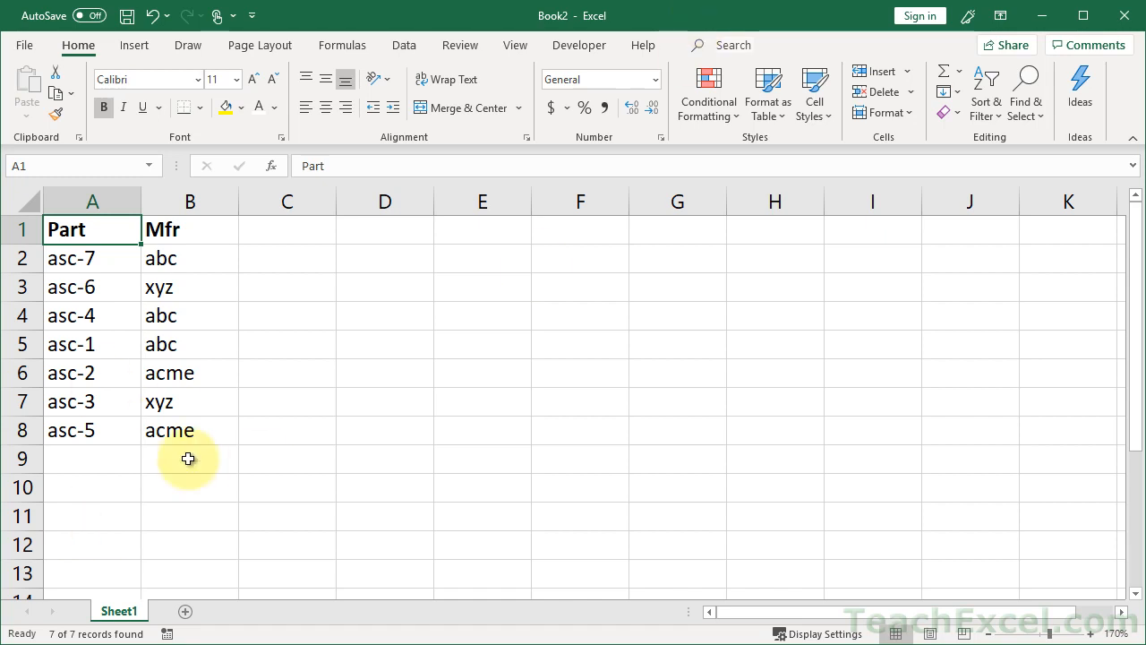
mouse_move(190, 233)
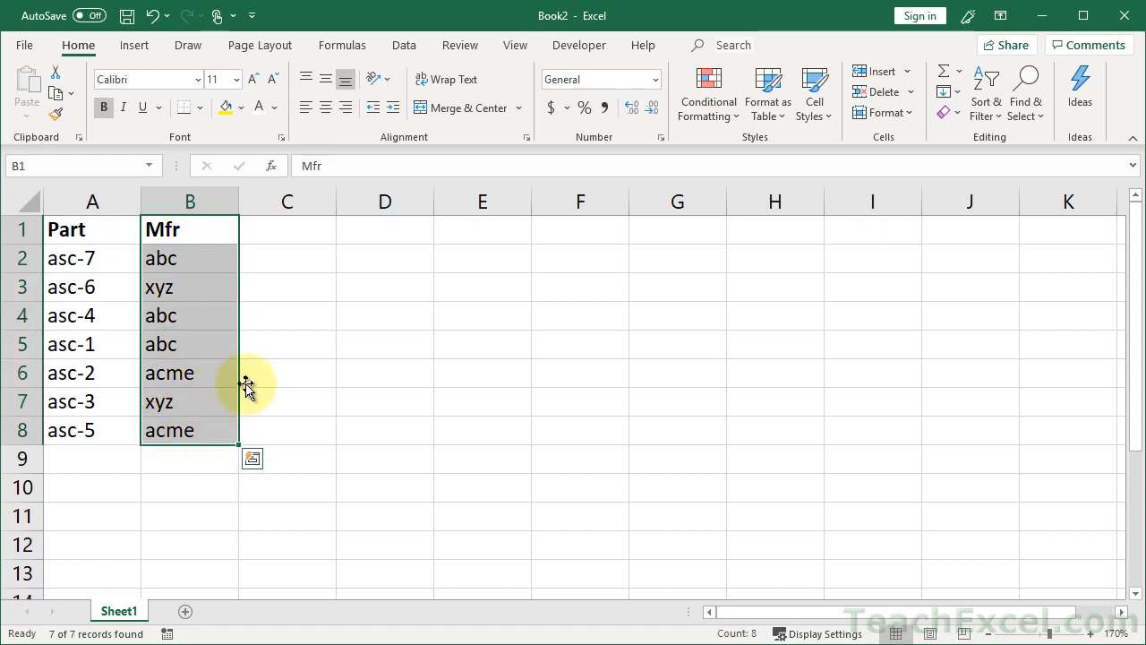
Select the Part and Mfr data A1:B8 and go to the Data commands
click(189, 258)
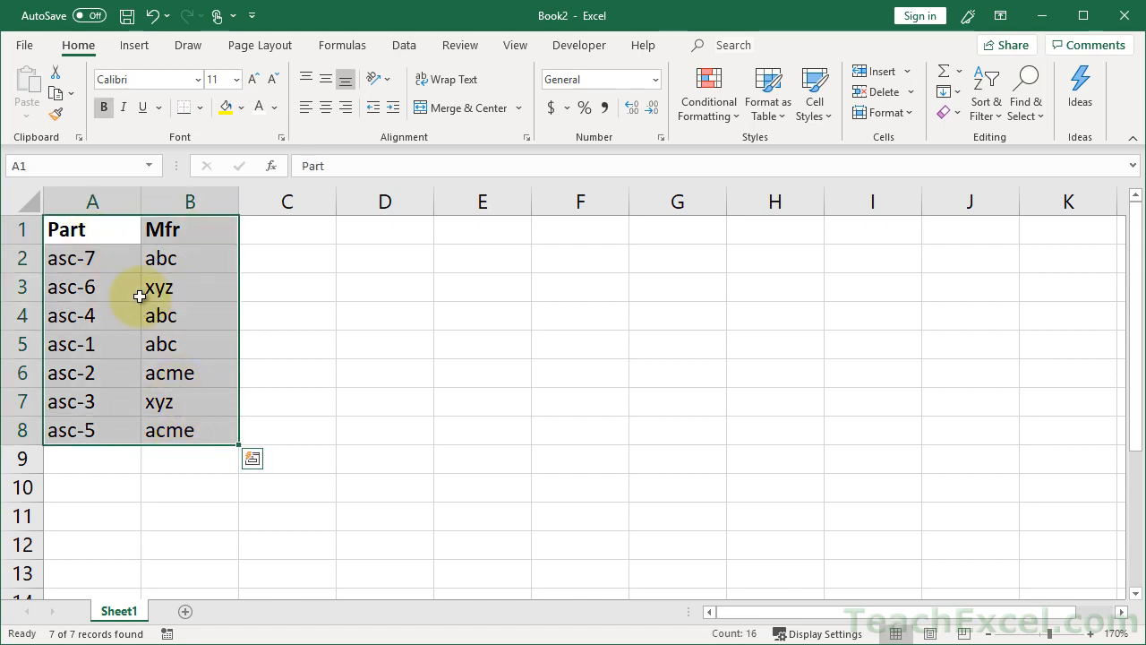
mouse_move(405, 45)
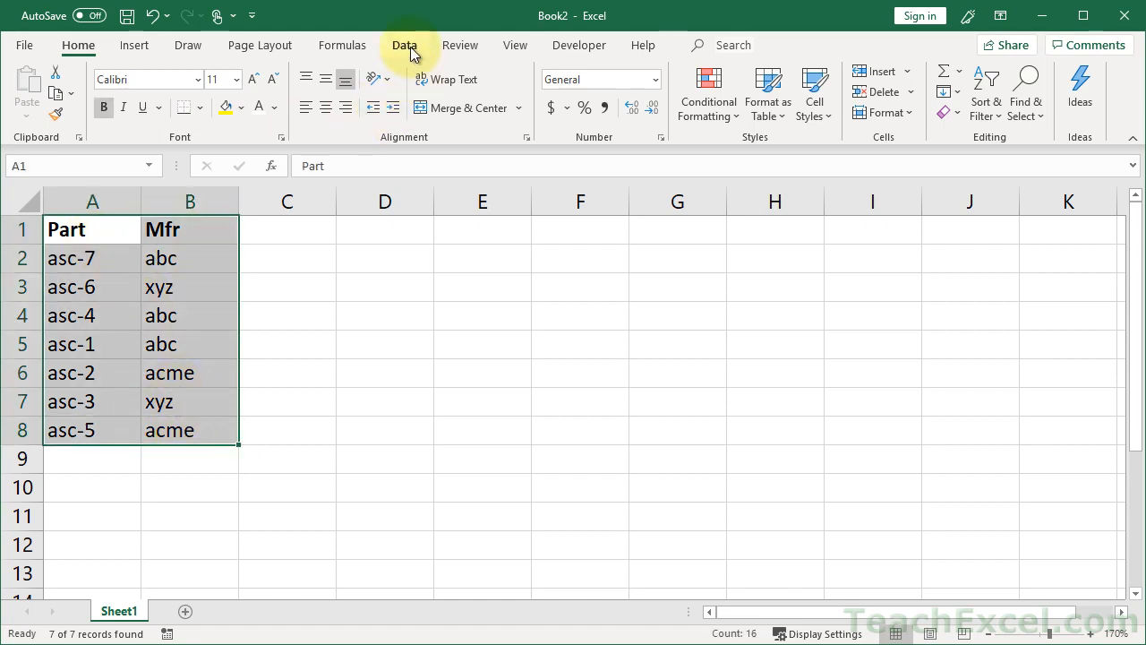
click(404, 45)
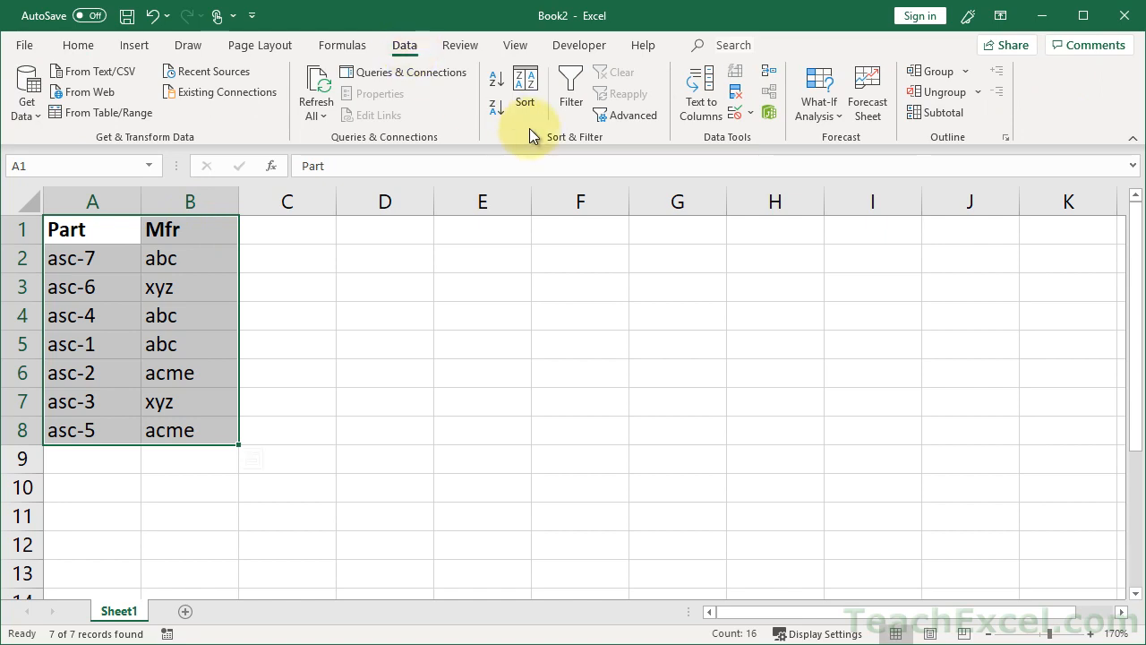
mouse_move(630, 115)
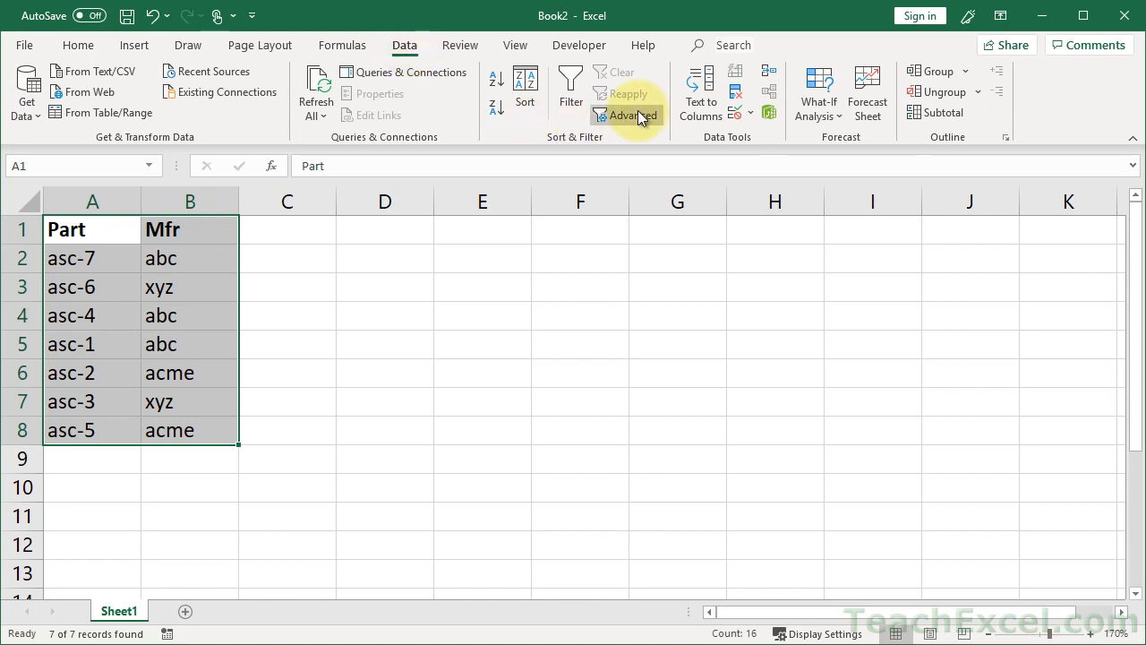
Advanced-filter list range $B$1:$B$8 in place with Unique records only
click(627, 115)
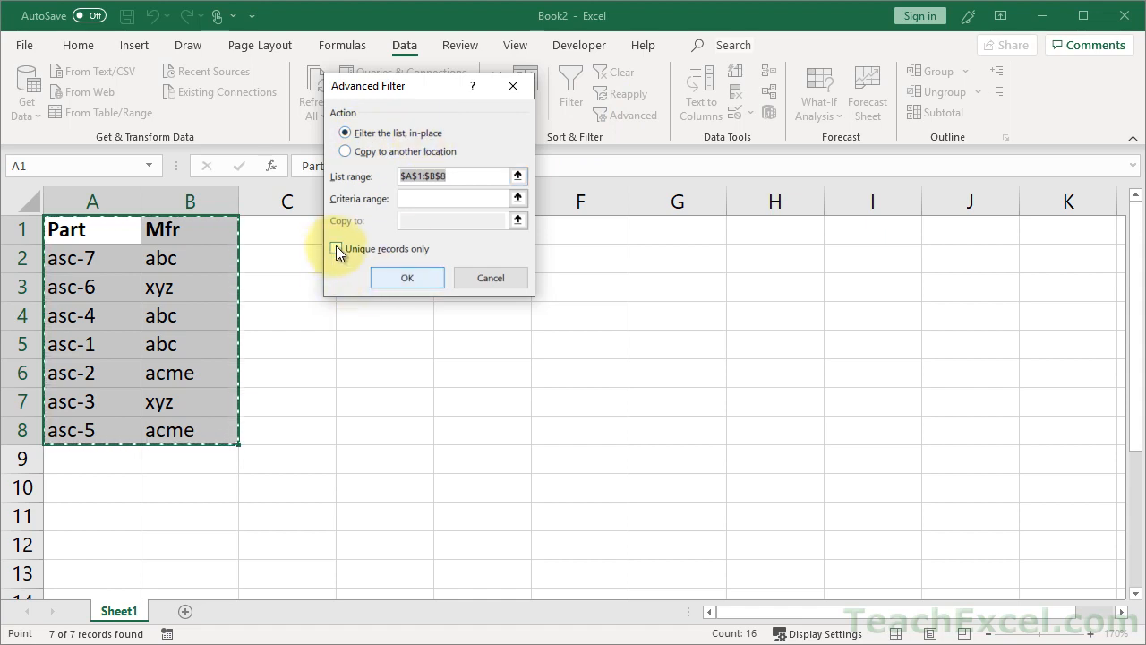
click(344, 249)
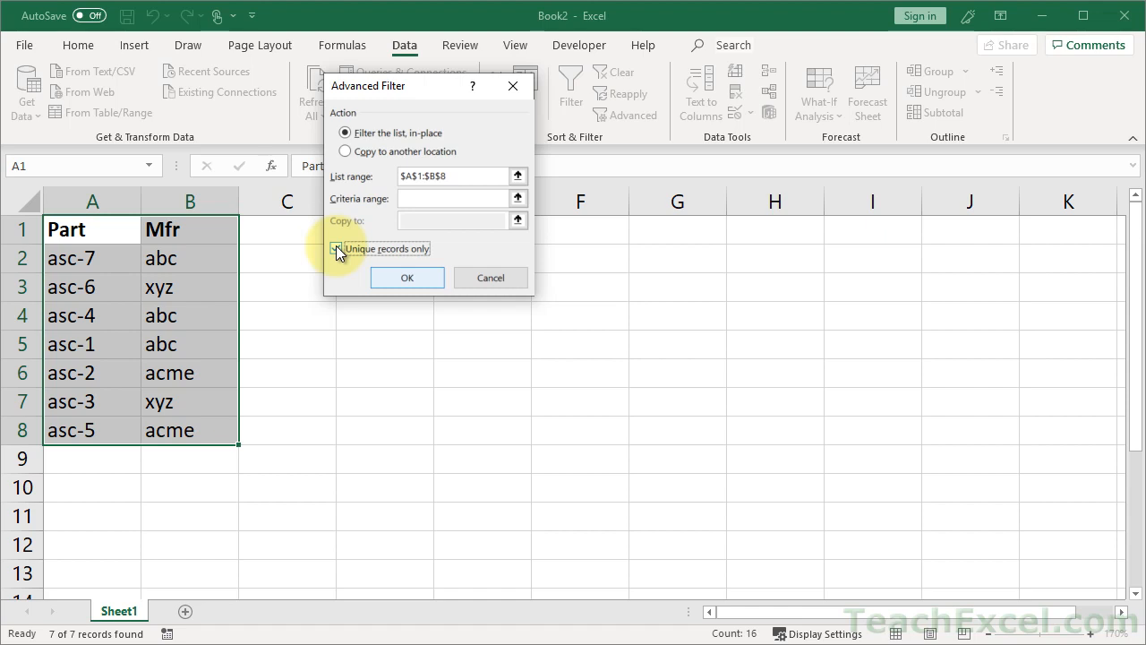
click(337, 247)
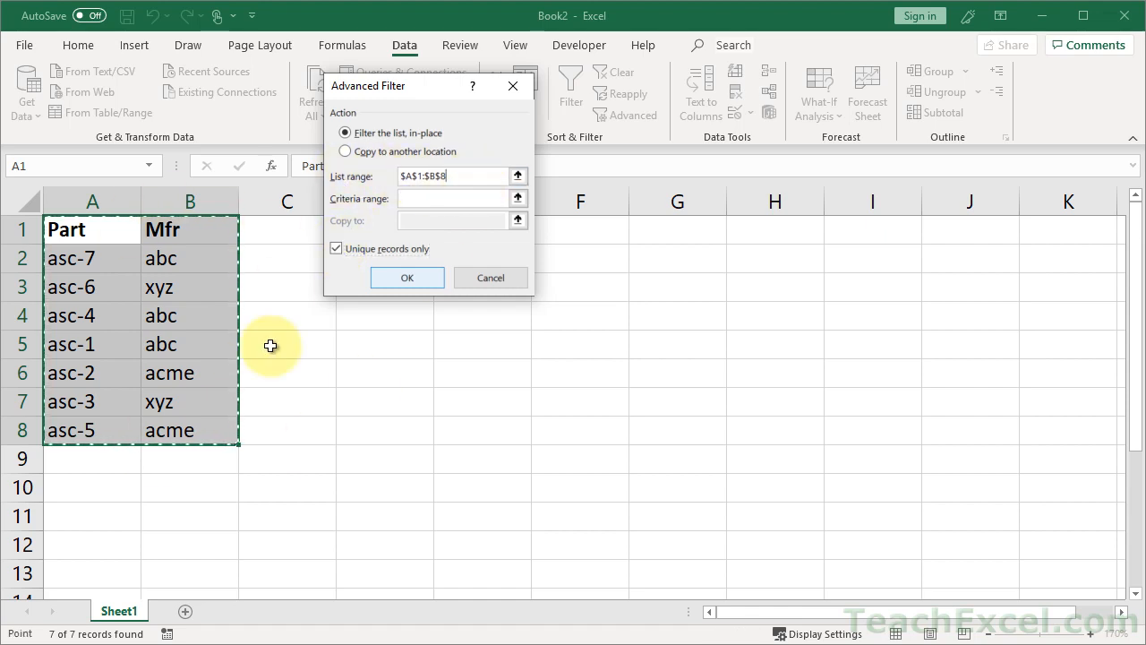
mouse_move(241, 369)
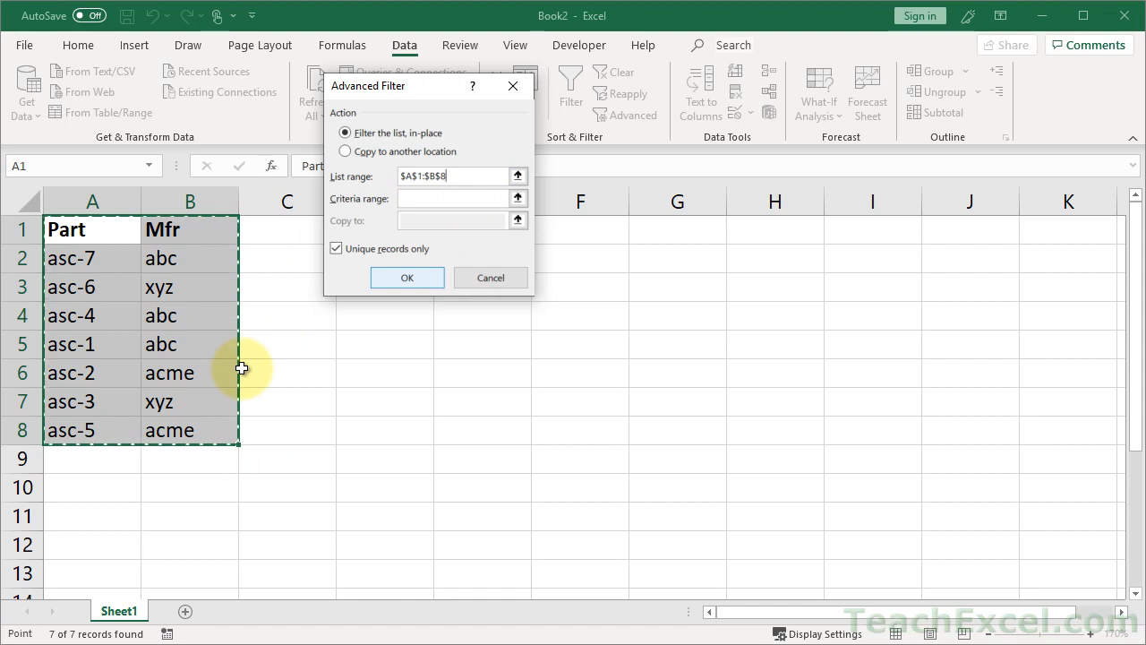
mouse_move(295, 292)
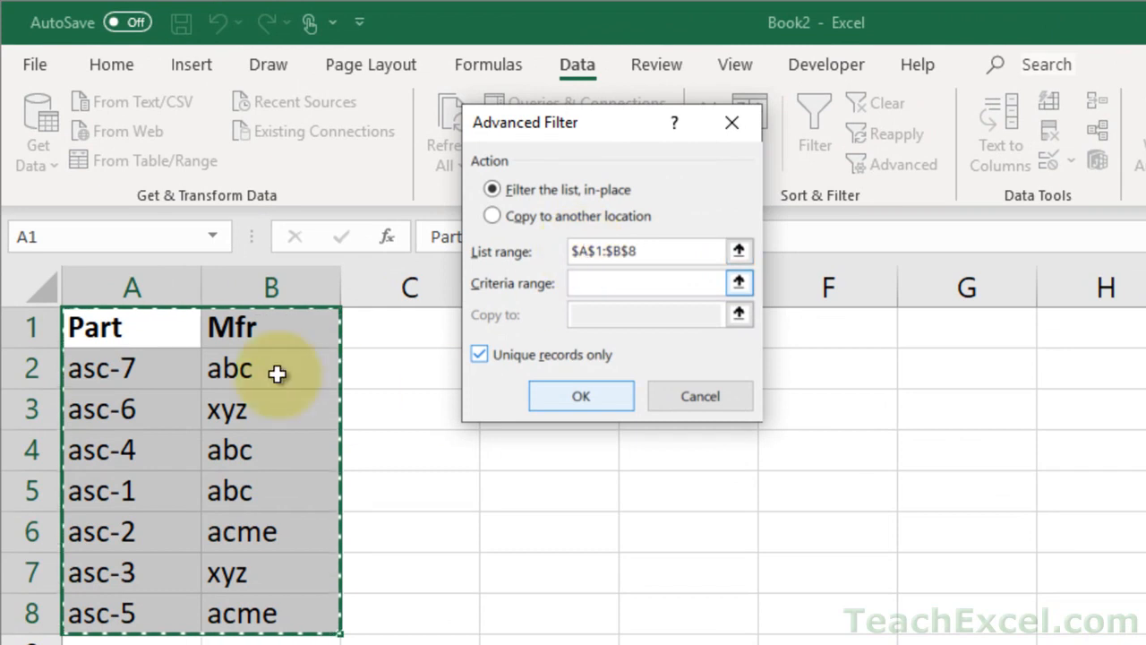
mouse_move(154, 400)
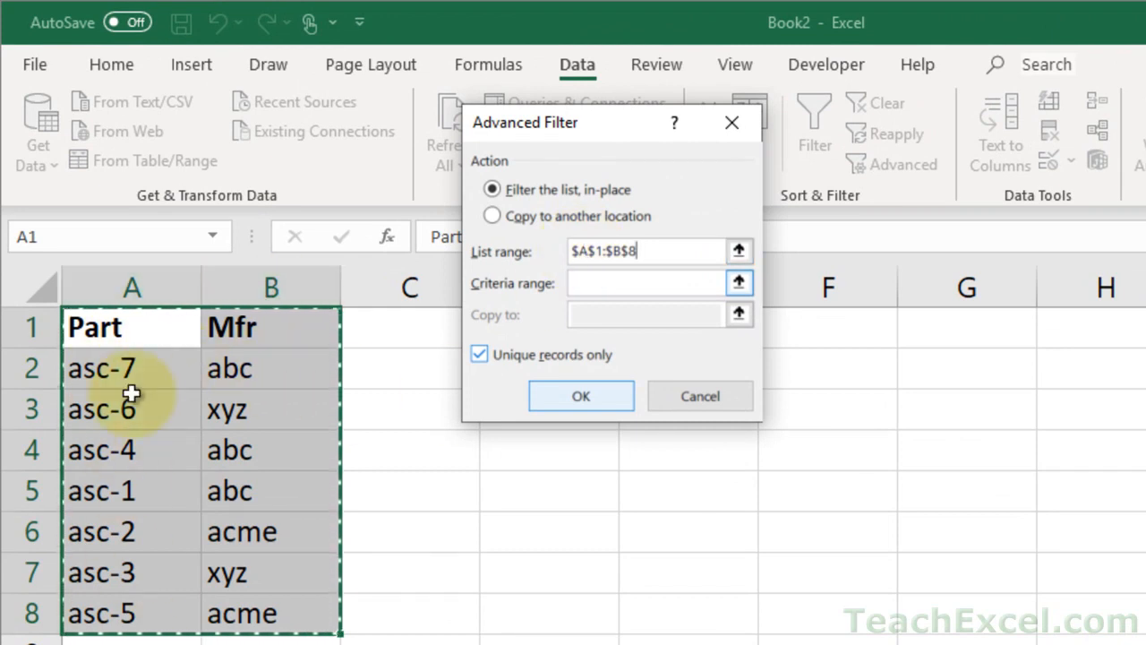
mouse_move(480, 354)
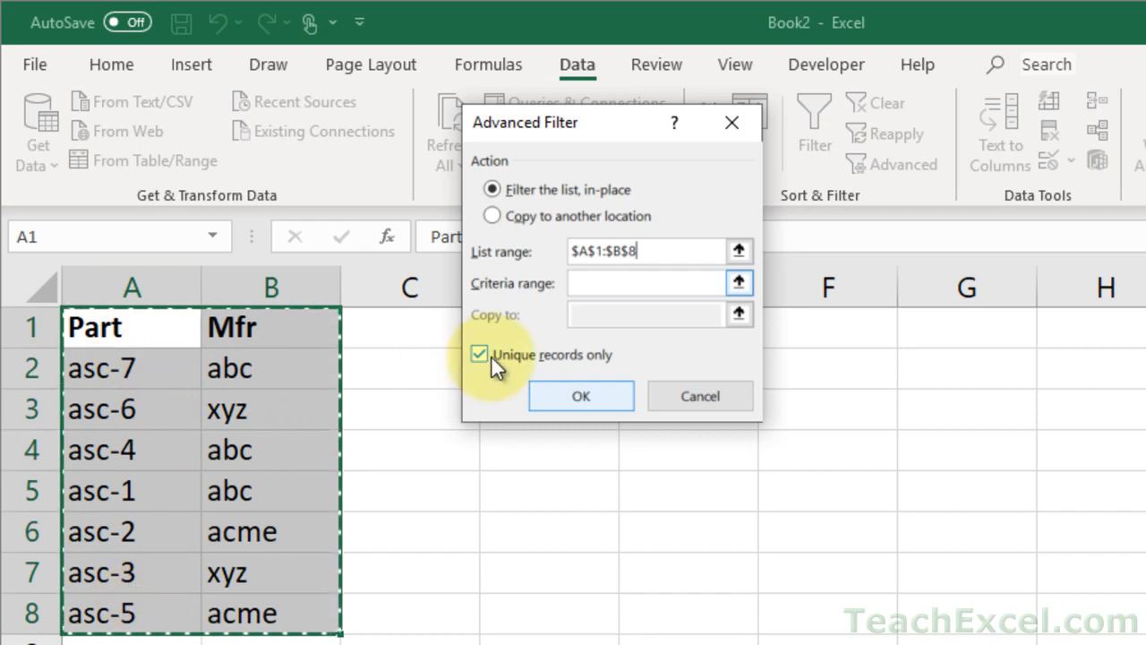
mouse_move(591, 251)
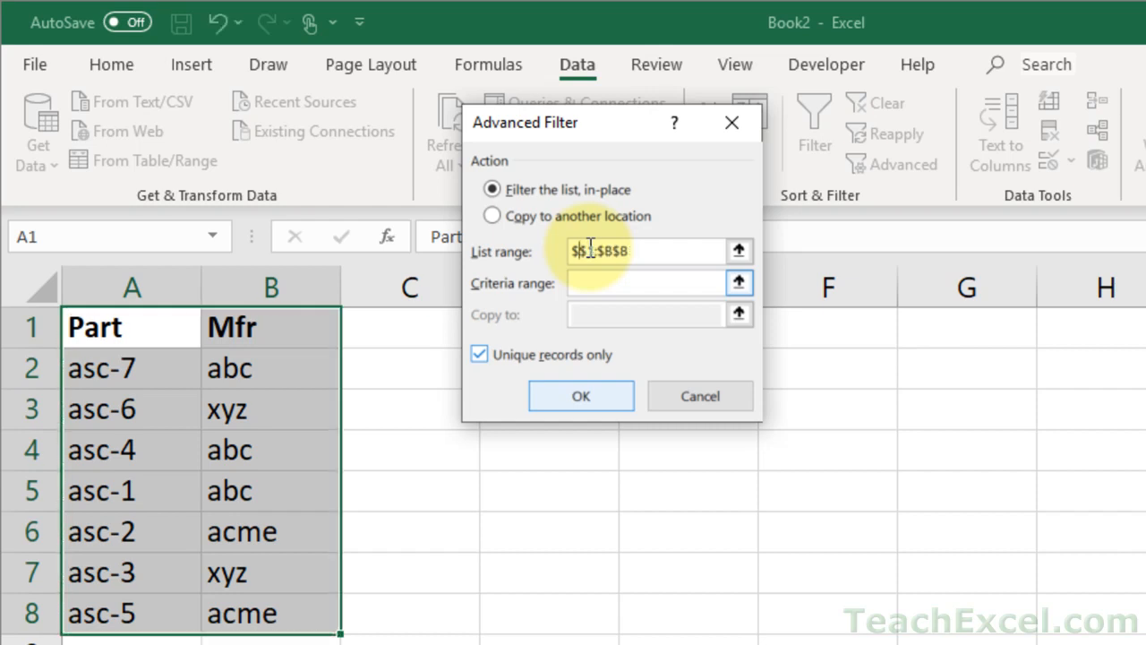
text($B$1:$B$8)
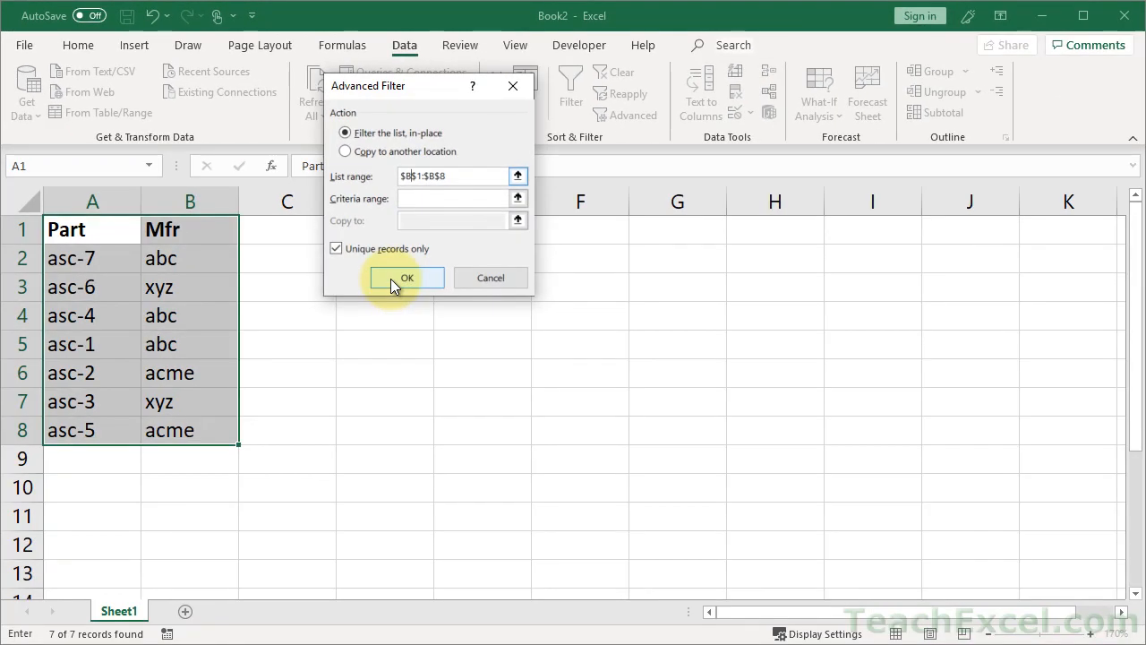
click(406, 277)
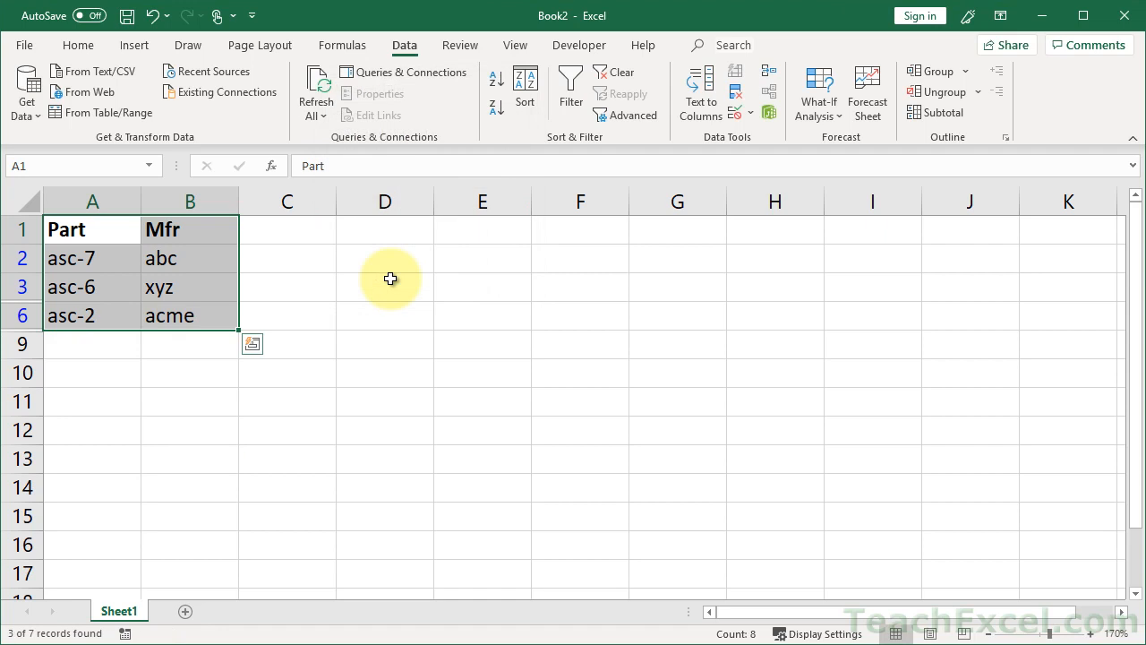
Clear the filter so all seven Part and Mfr rows reappear
click(286, 315)
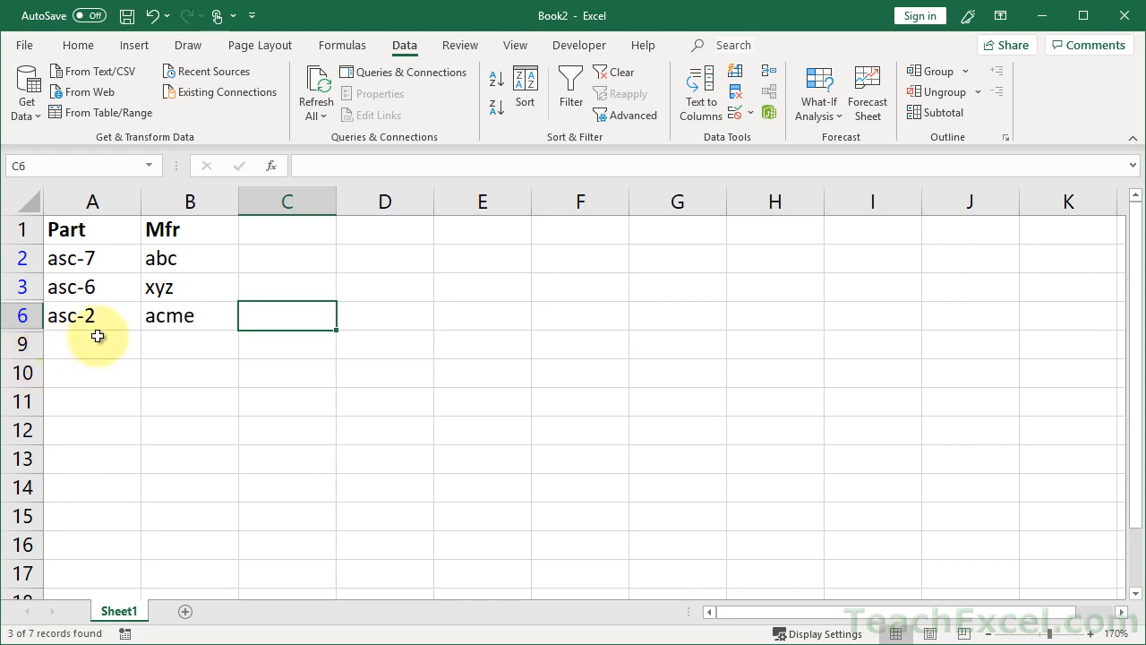
mouse_move(111, 308)
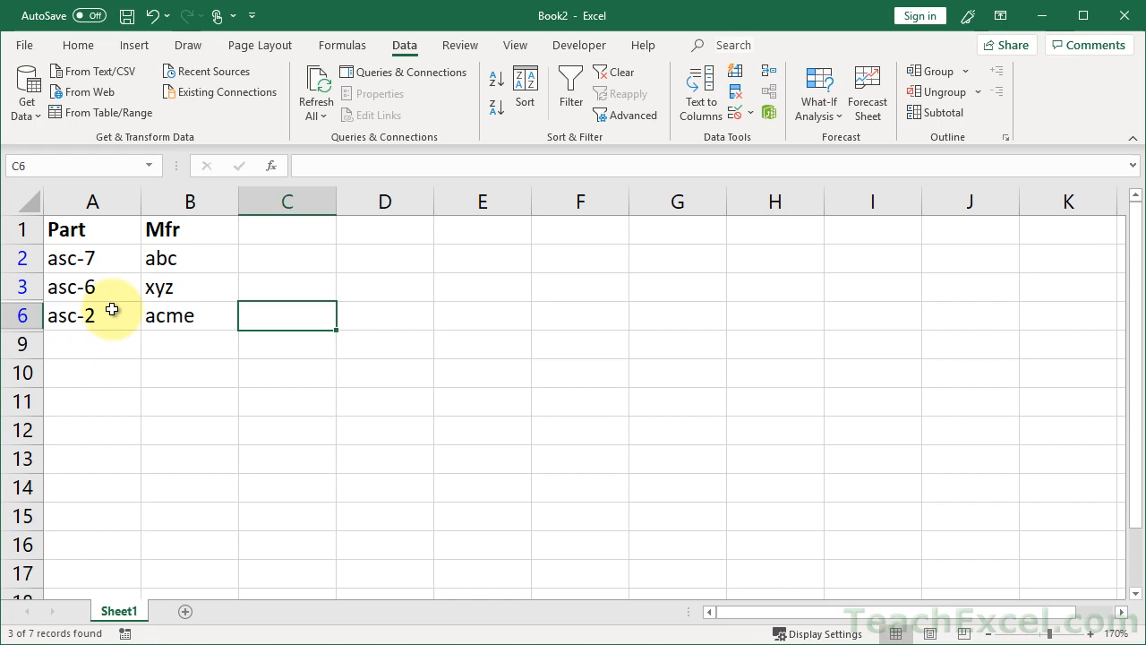
click(189, 229)
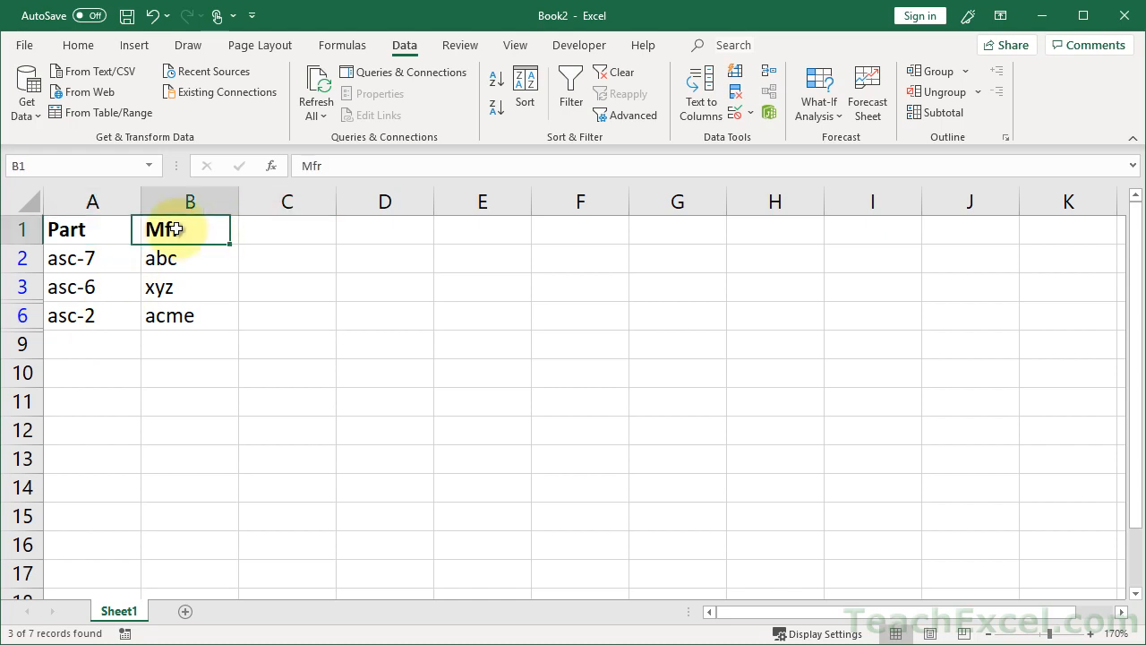
click(93, 230)
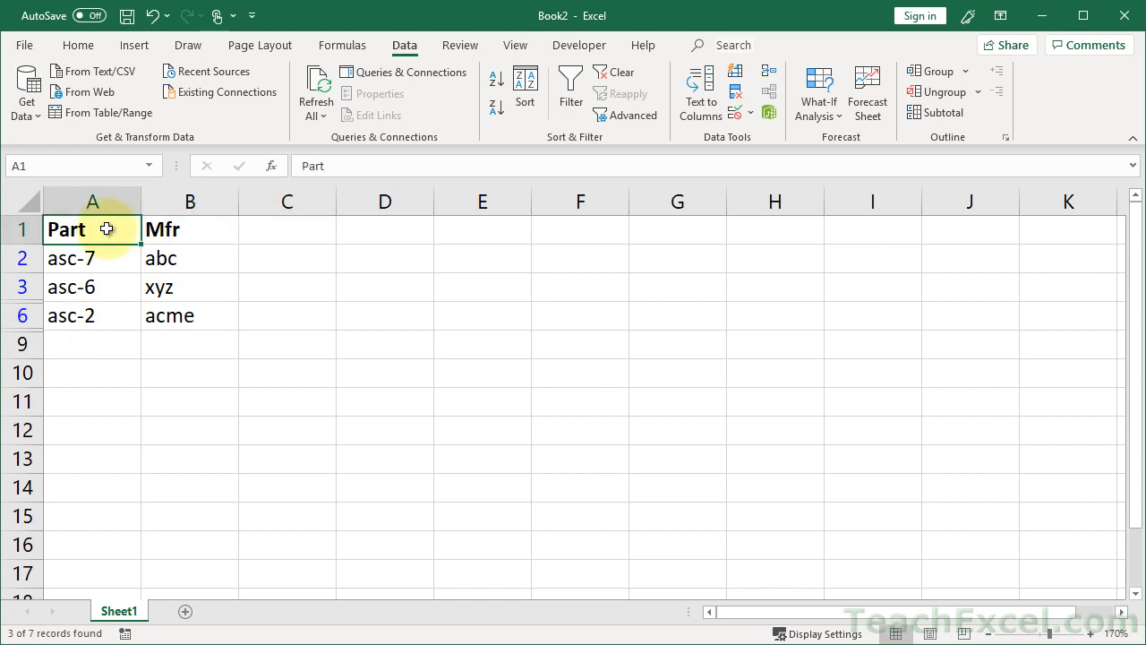
click(613, 72)
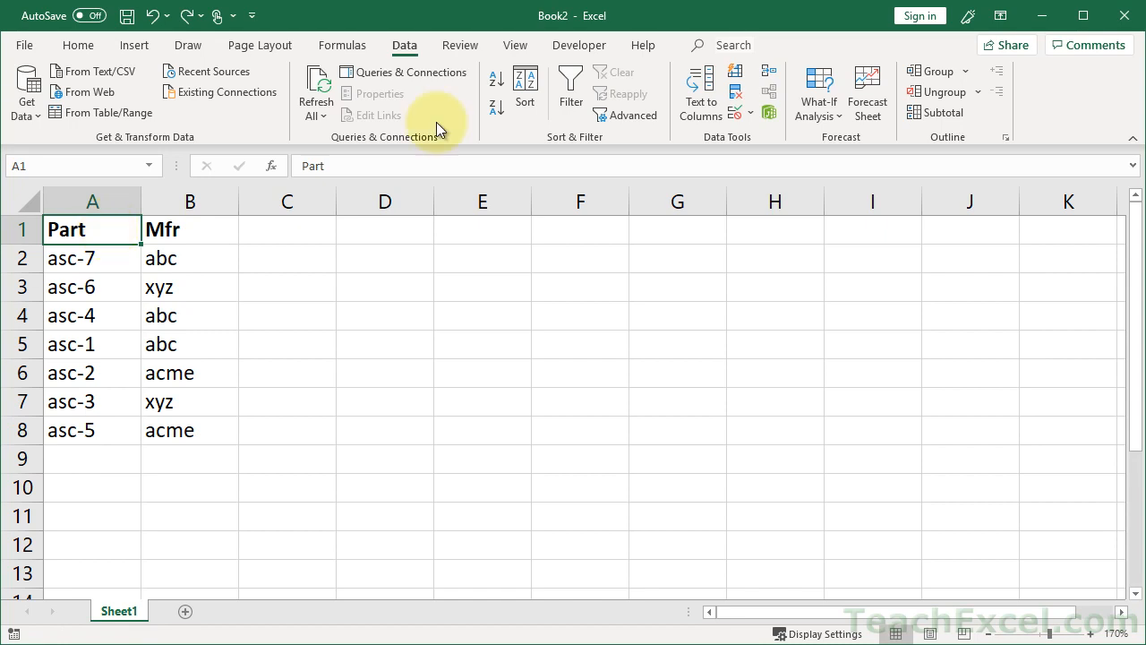
mouse_move(627, 115)
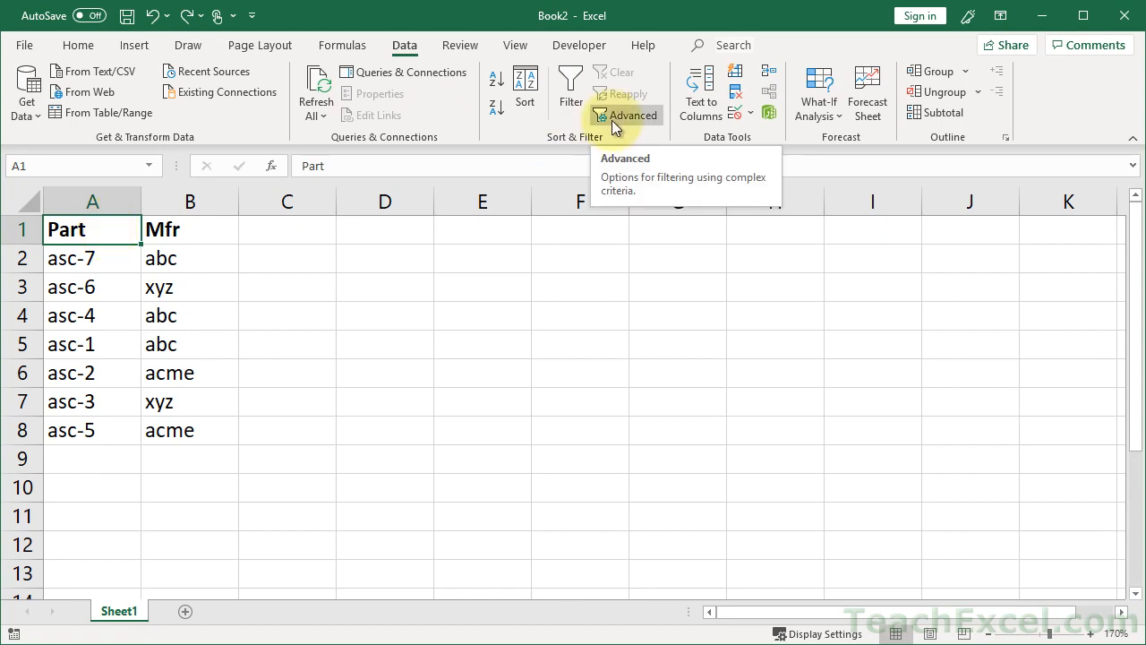
Advanced-filter unique Mfr records copied to another location, destination C1
click(626, 115)
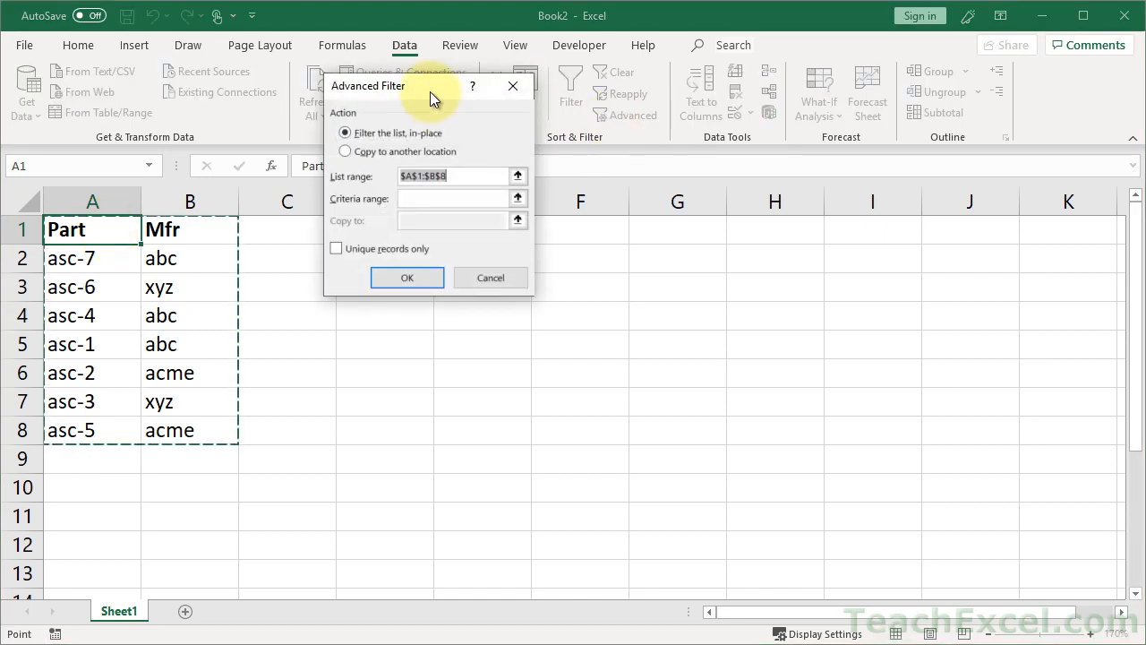
mouse_move(433, 122)
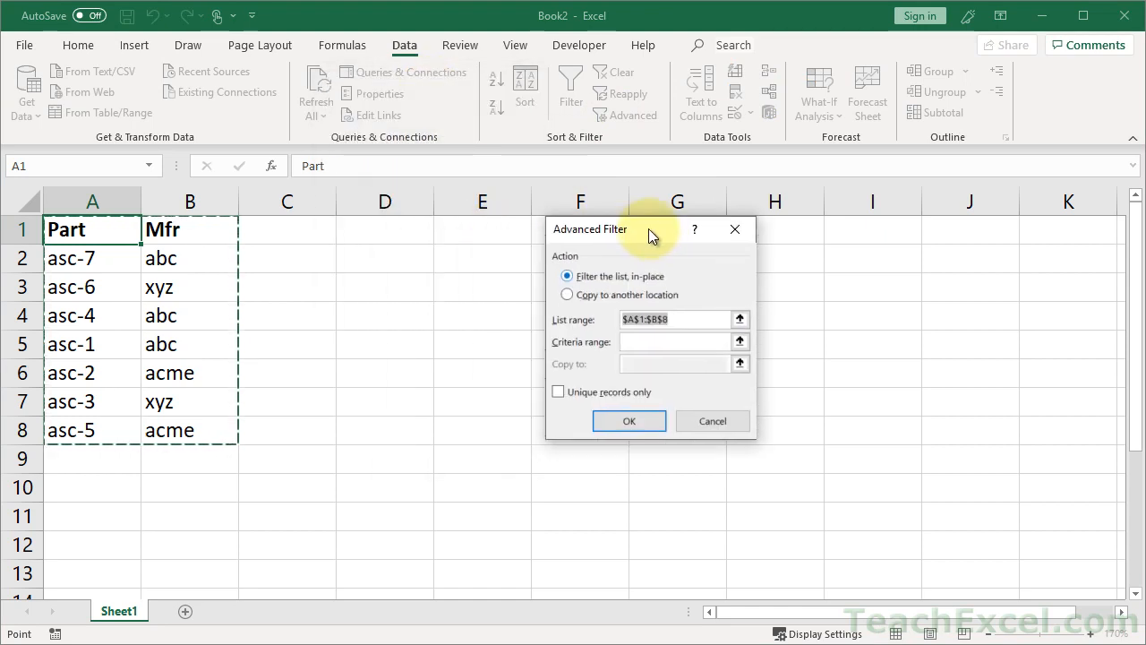
click(739, 319)
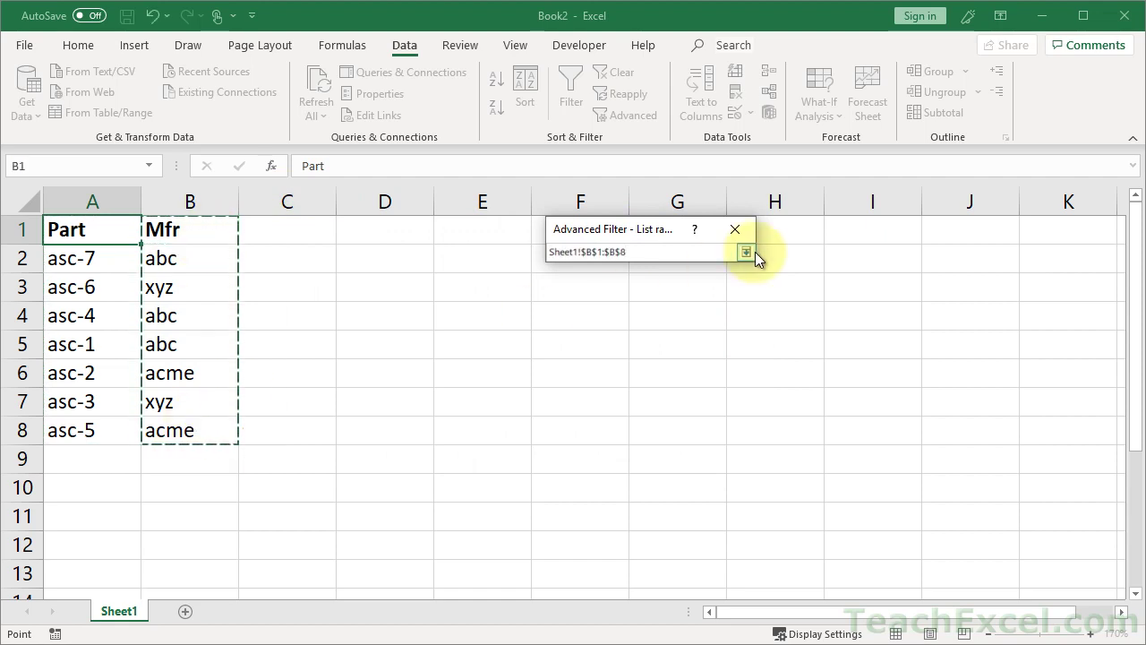
click(745, 251)
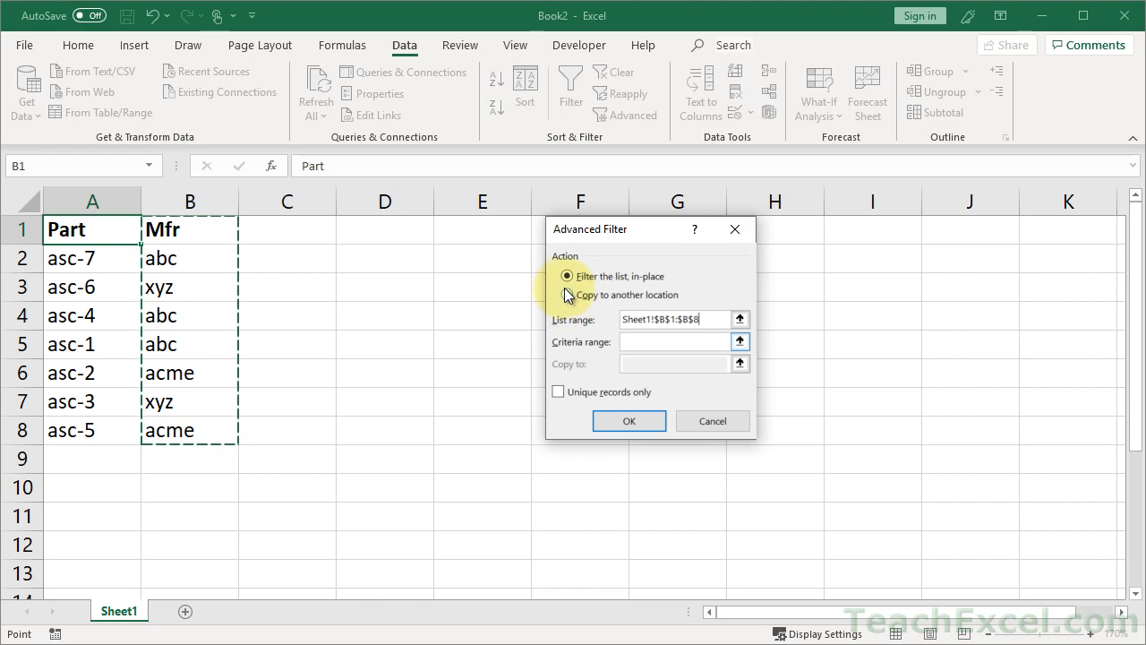
click(566, 293)
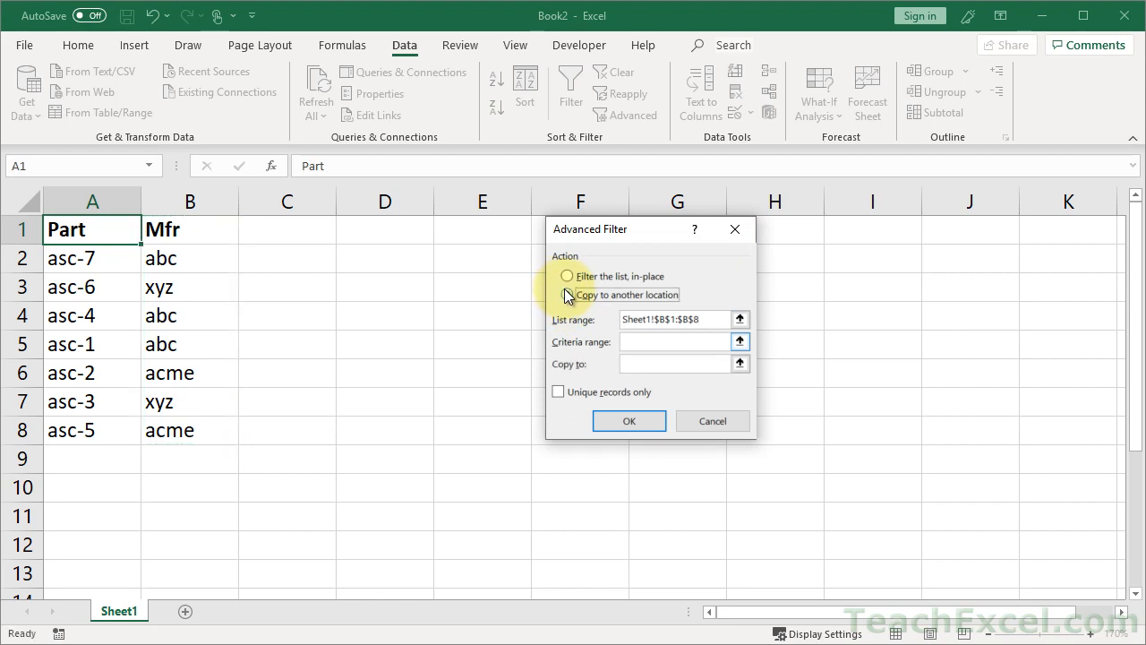
click(565, 294)
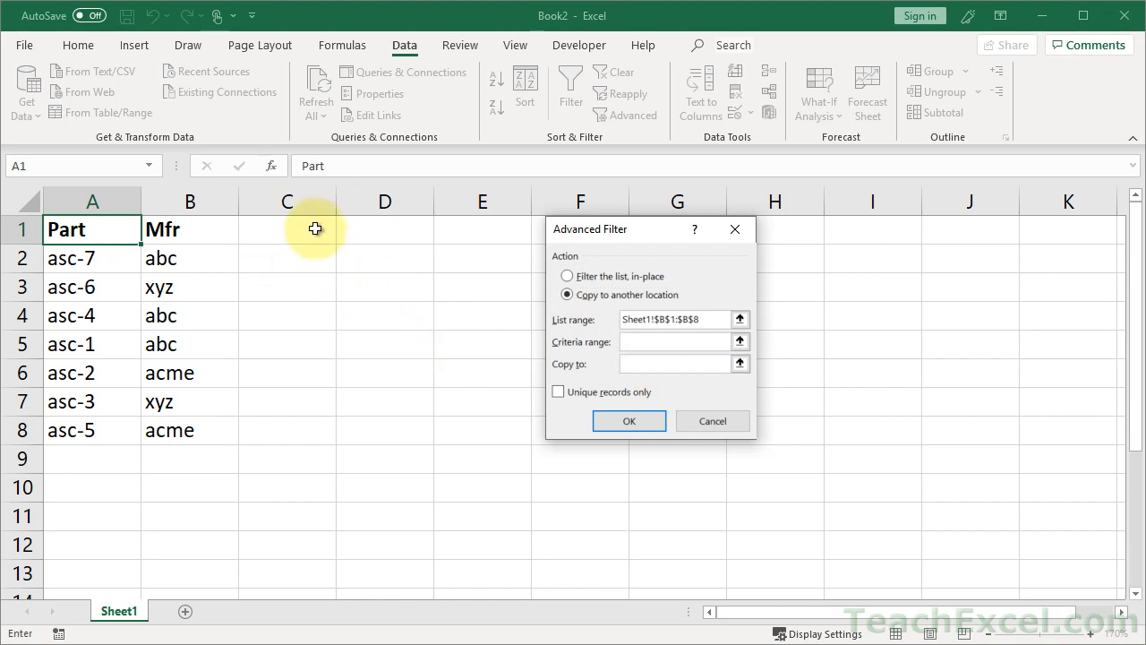
click(287, 229)
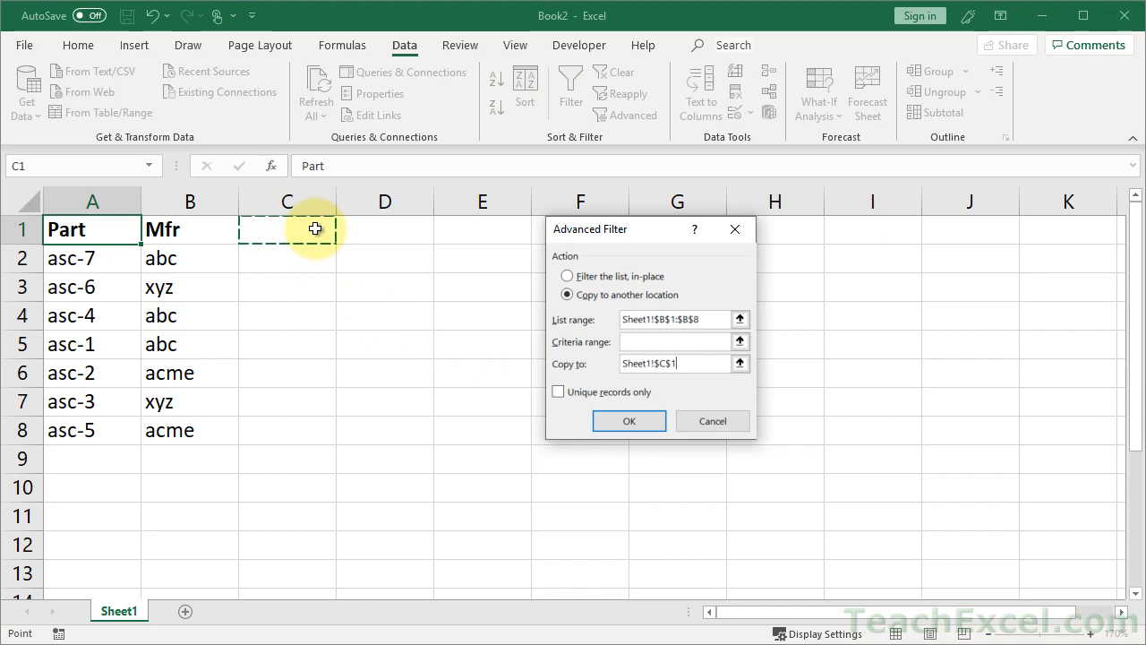
click(559, 390)
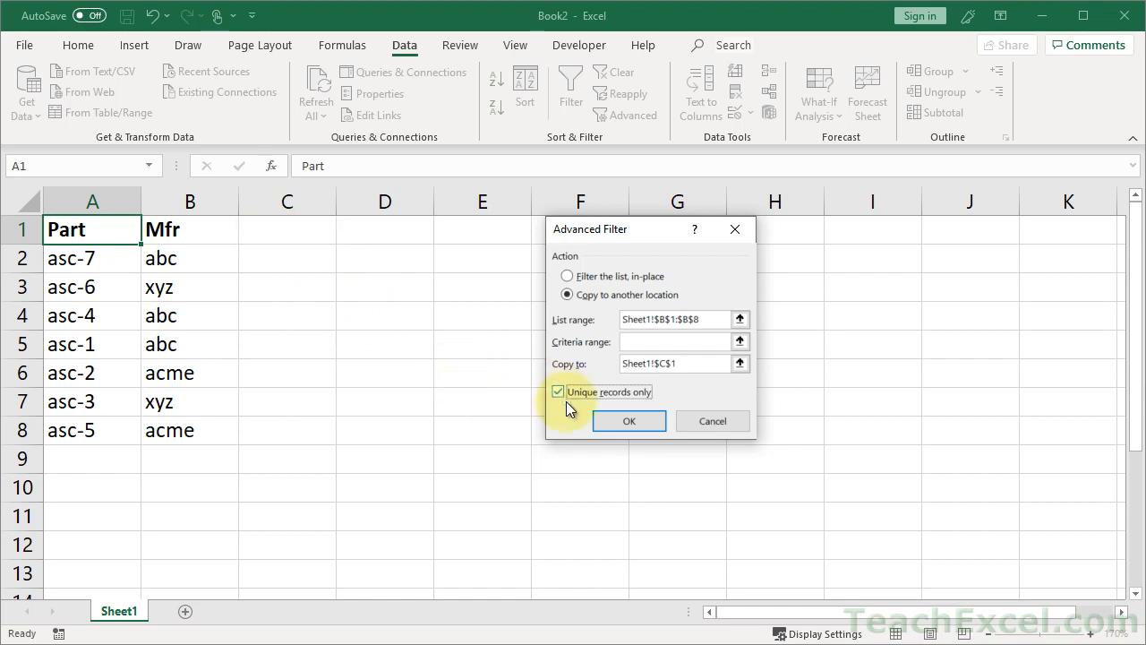
click(628, 421)
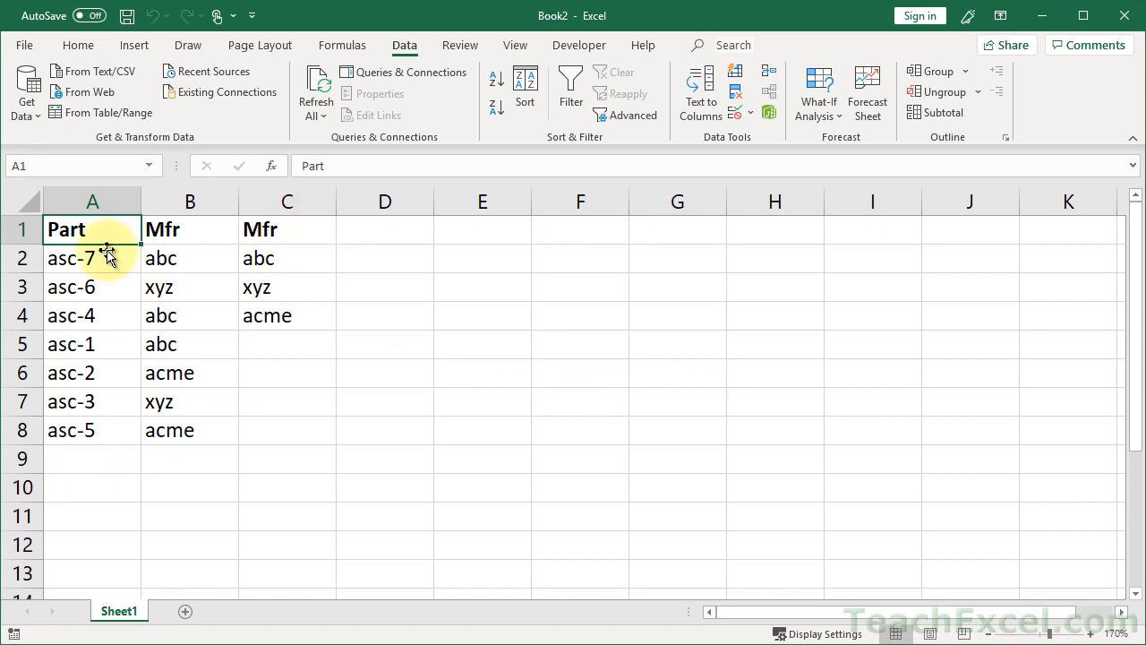
Drag the unique Mfr list C1:C4 over to D1:D4
drag(286, 229, 287, 258)
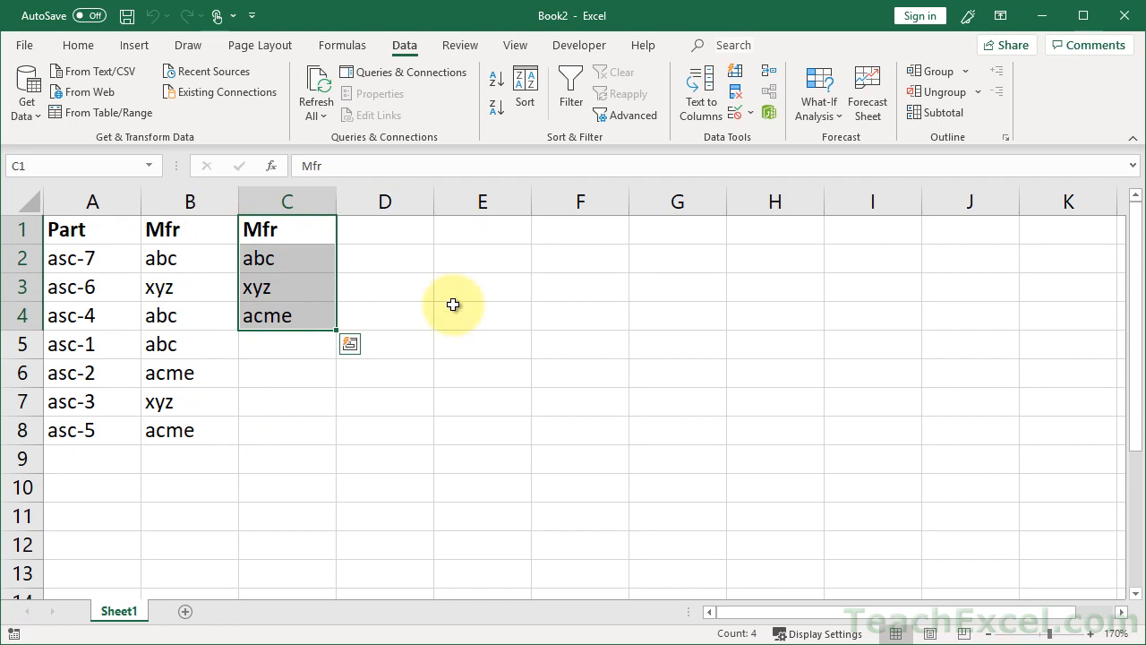
drag(455, 304, 580, 286)
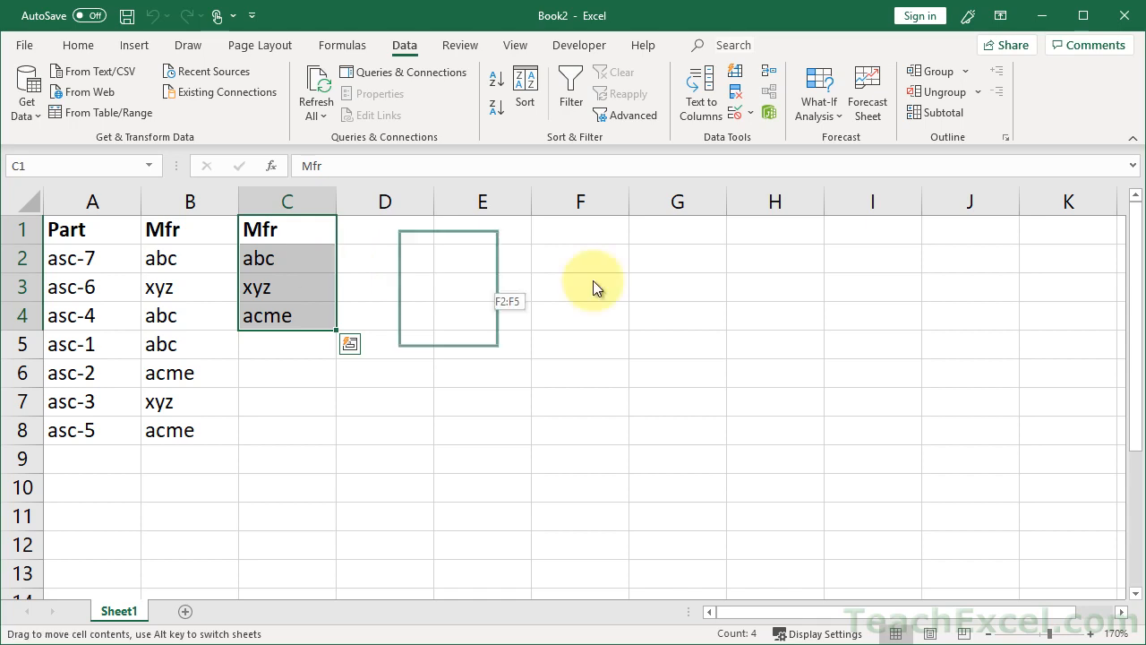
drag(286, 269, 385, 269)
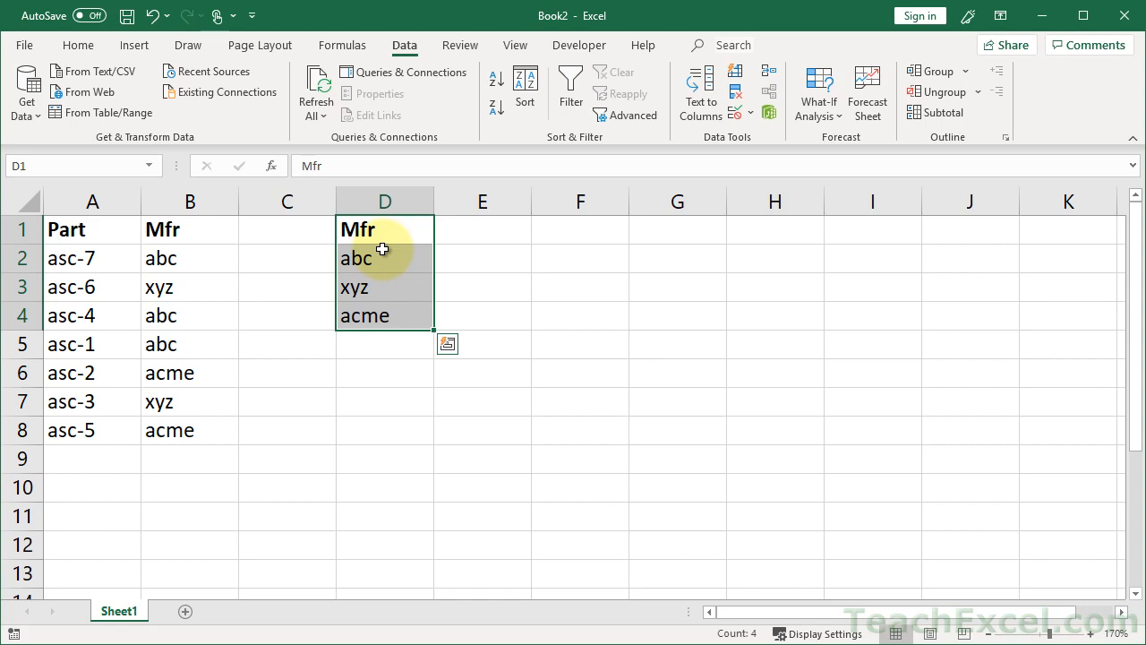
mouse_move(165, 229)
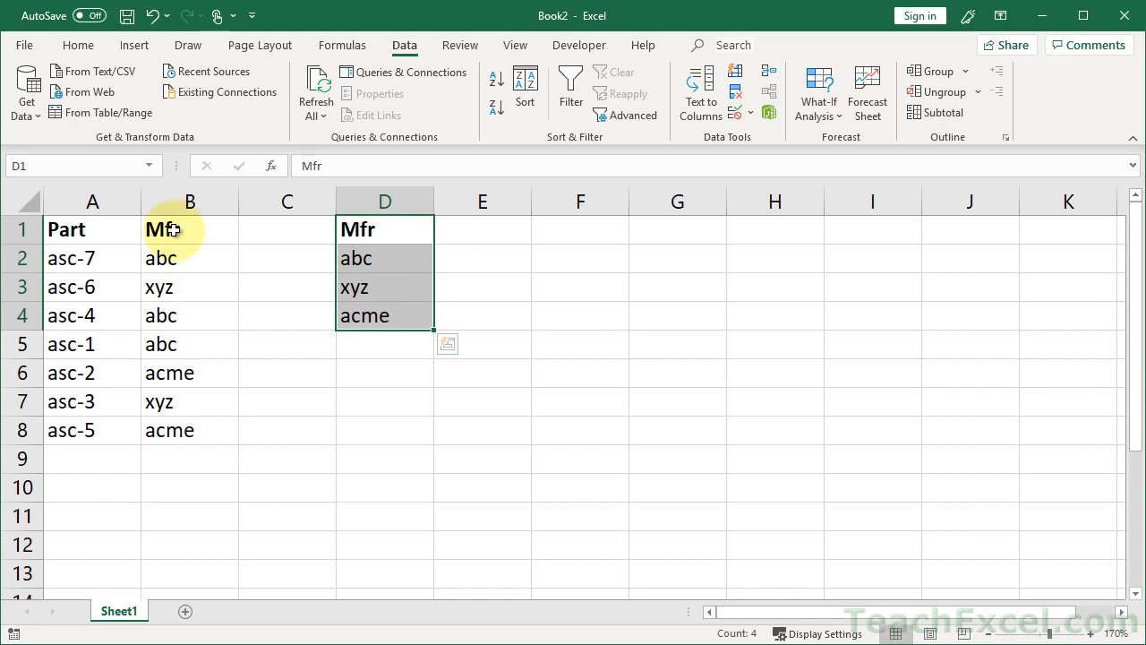
Turn on Filter for the original list and drop down the Mfr options abc, acme, xyz
click(189, 230)
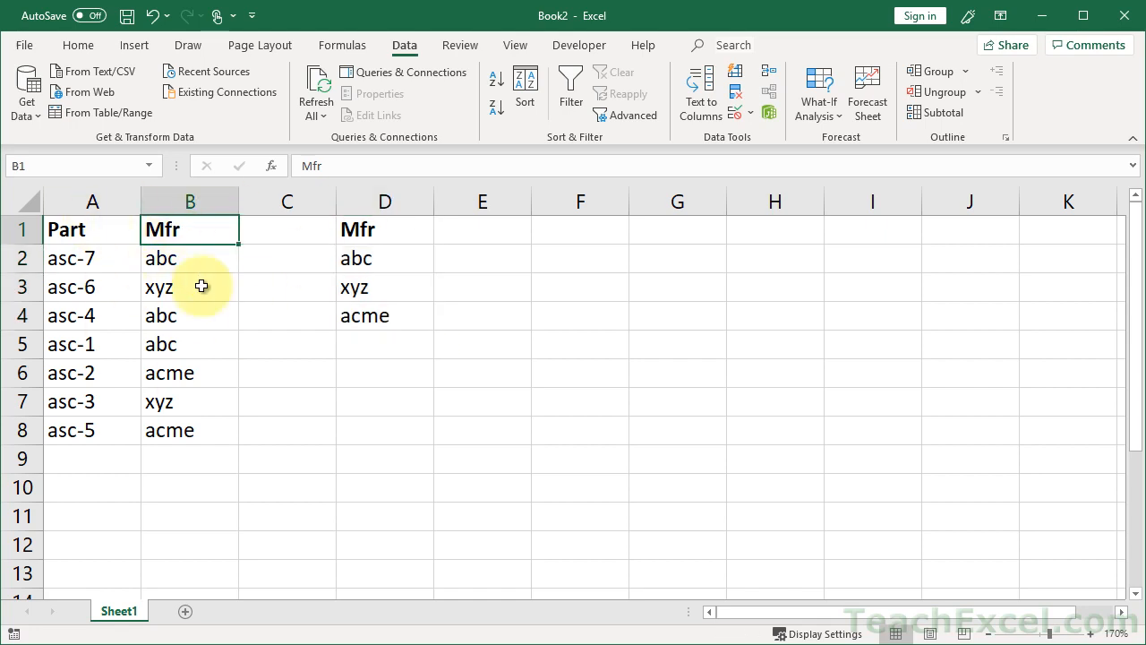
mouse_move(569, 89)
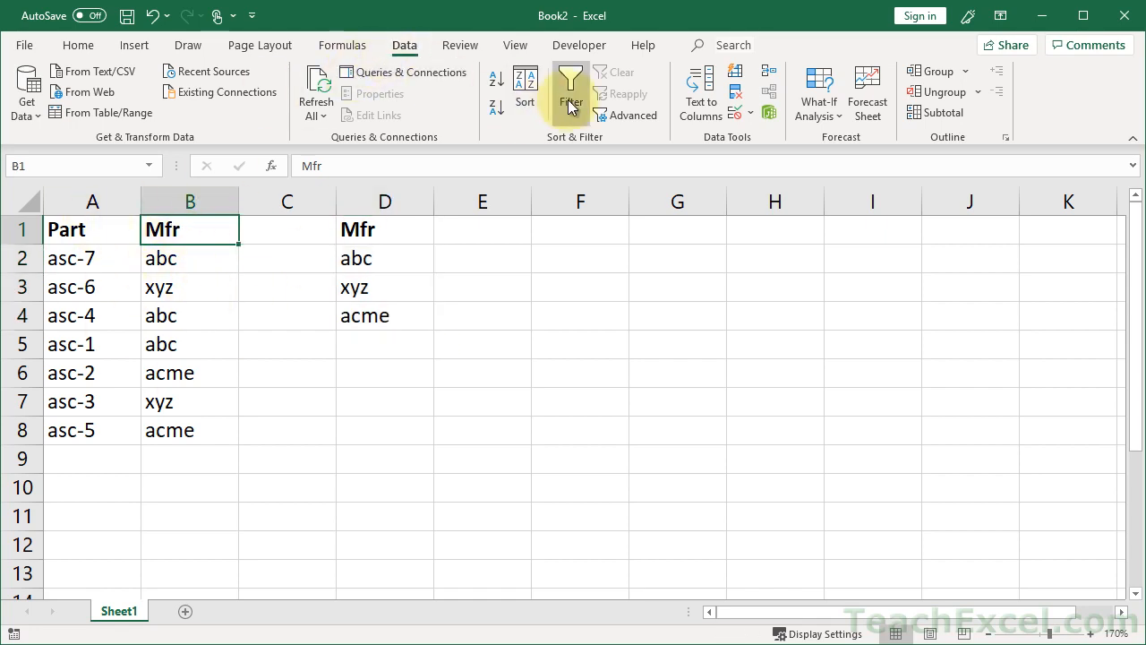
click(569, 86)
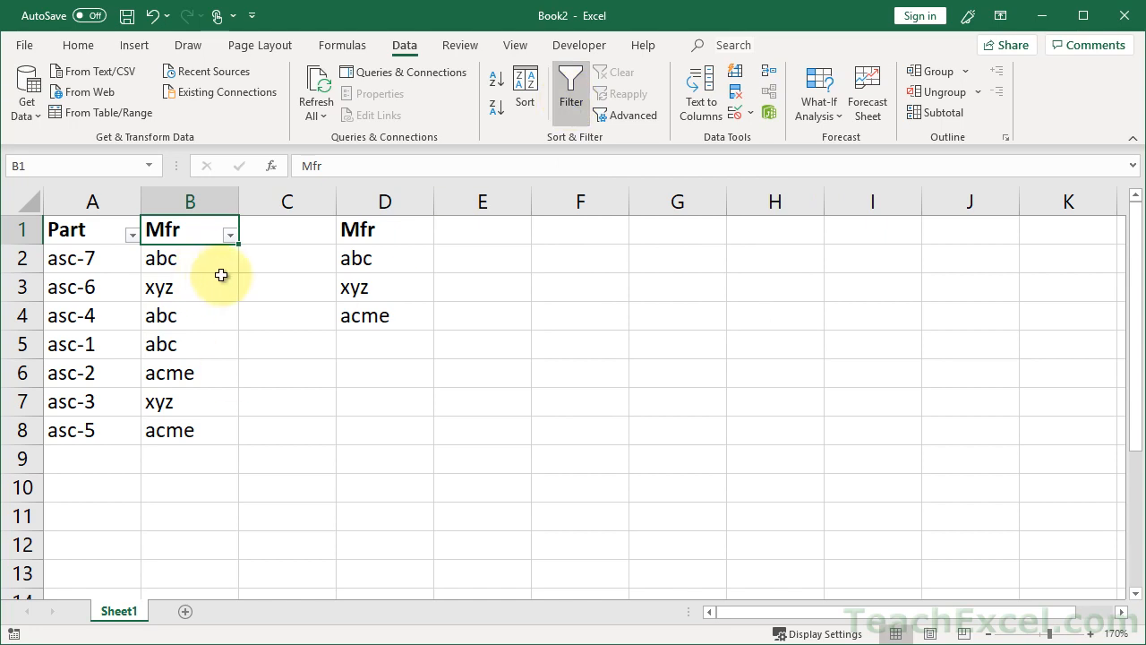
click(229, 233)
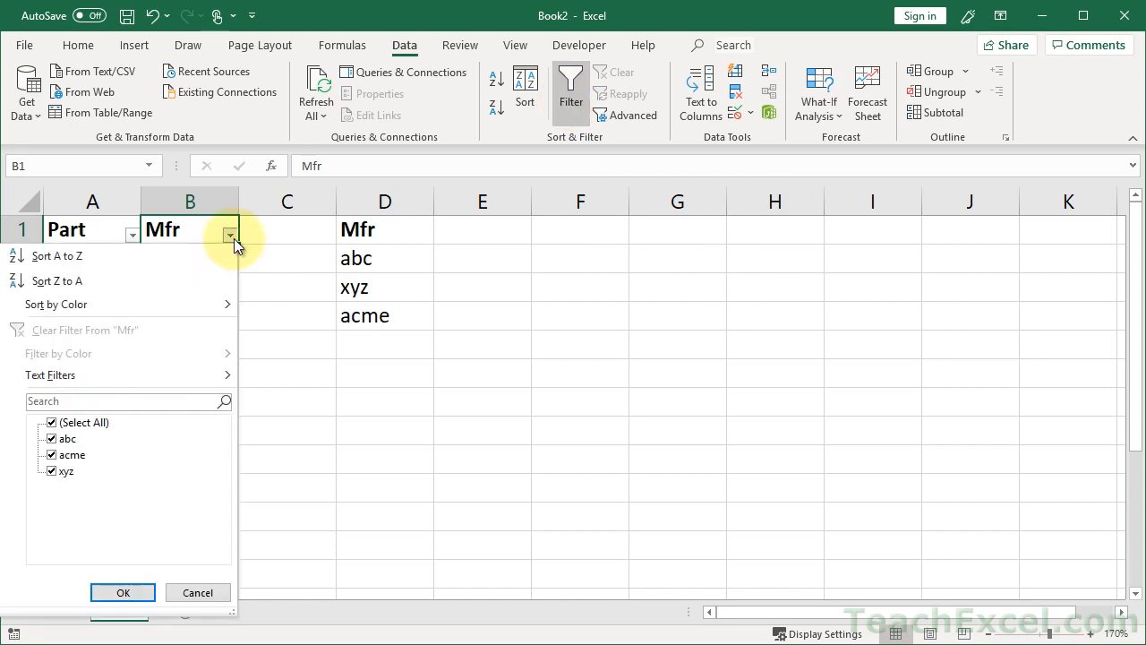
mouse_move(176, 383)
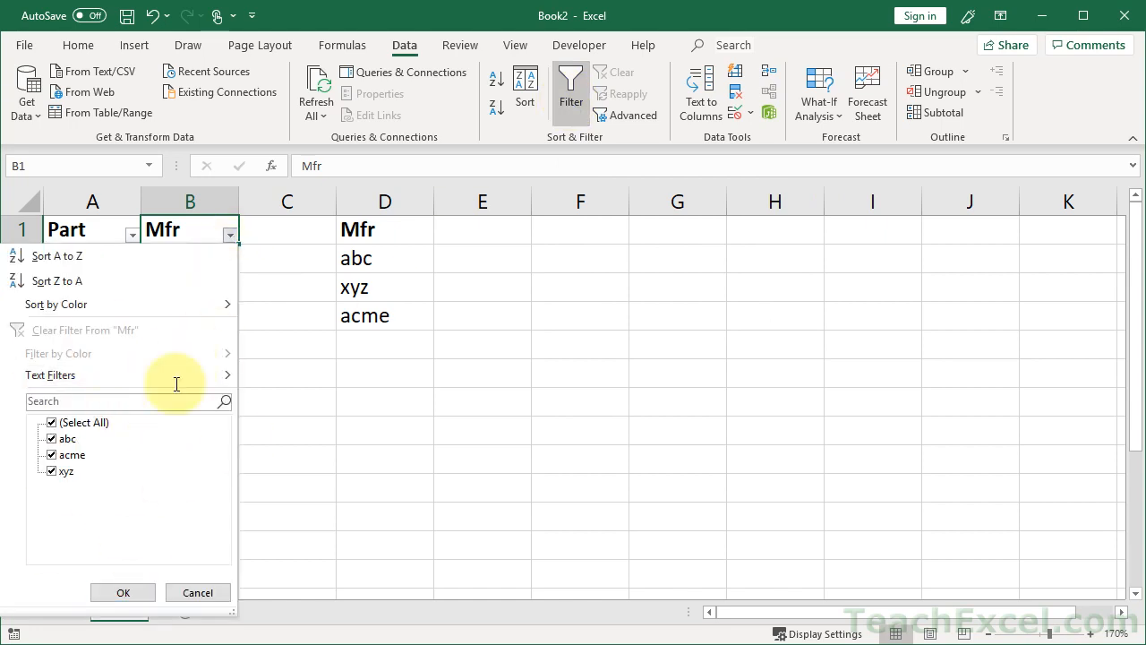
mouse_move(104, 470)
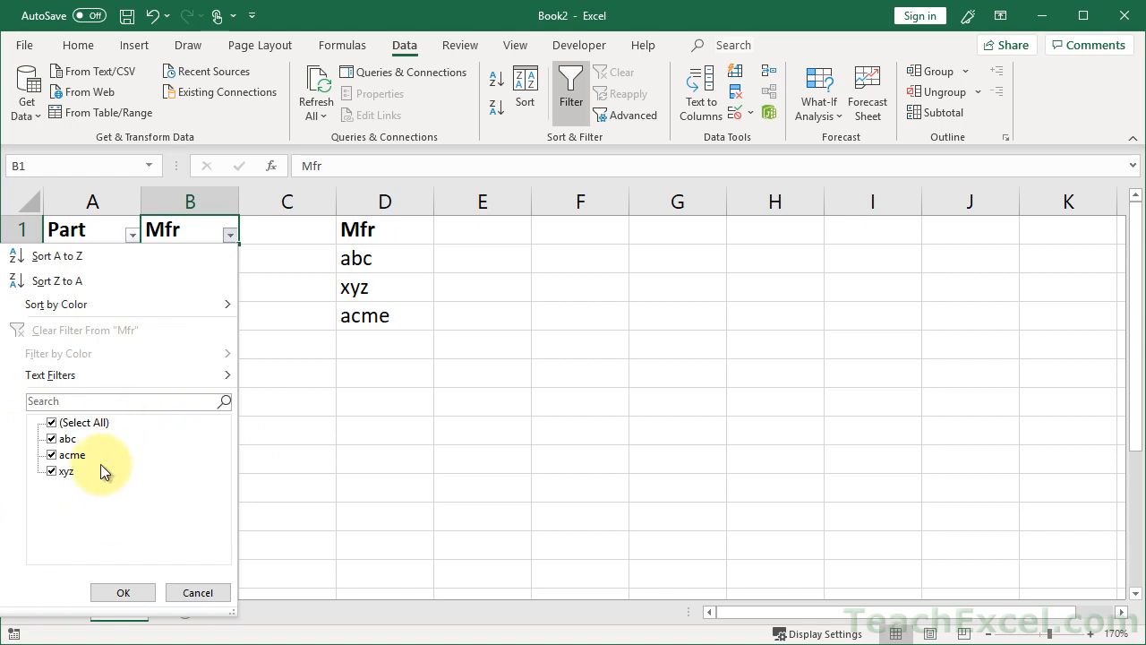
mouse_move(132, 499)
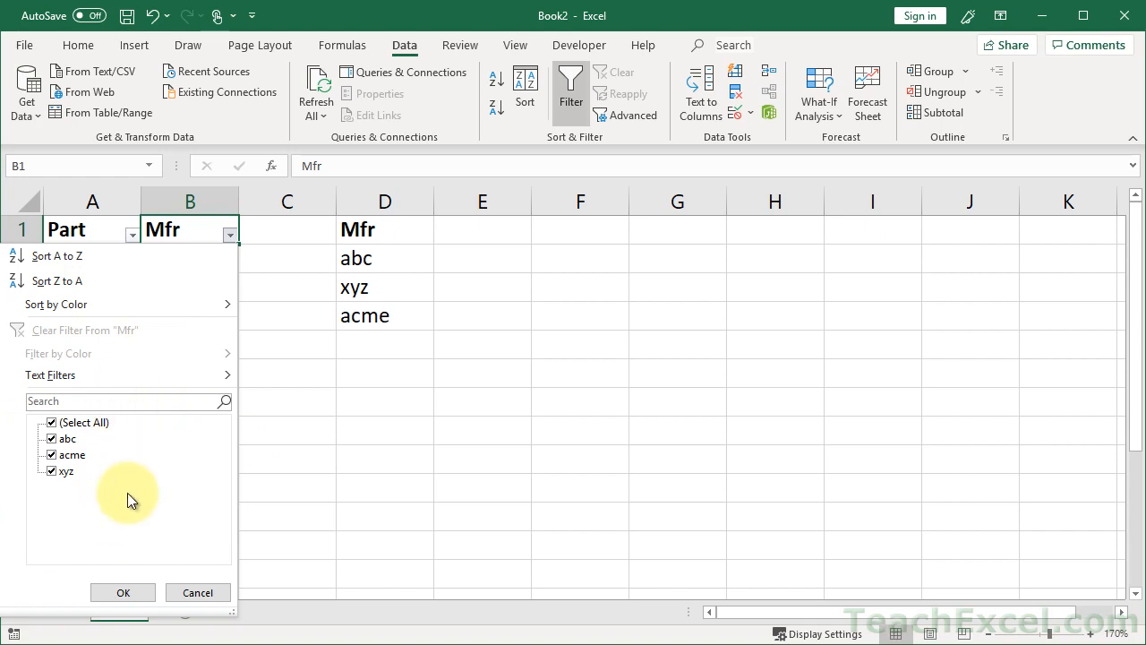
mouse_move(97, 439)
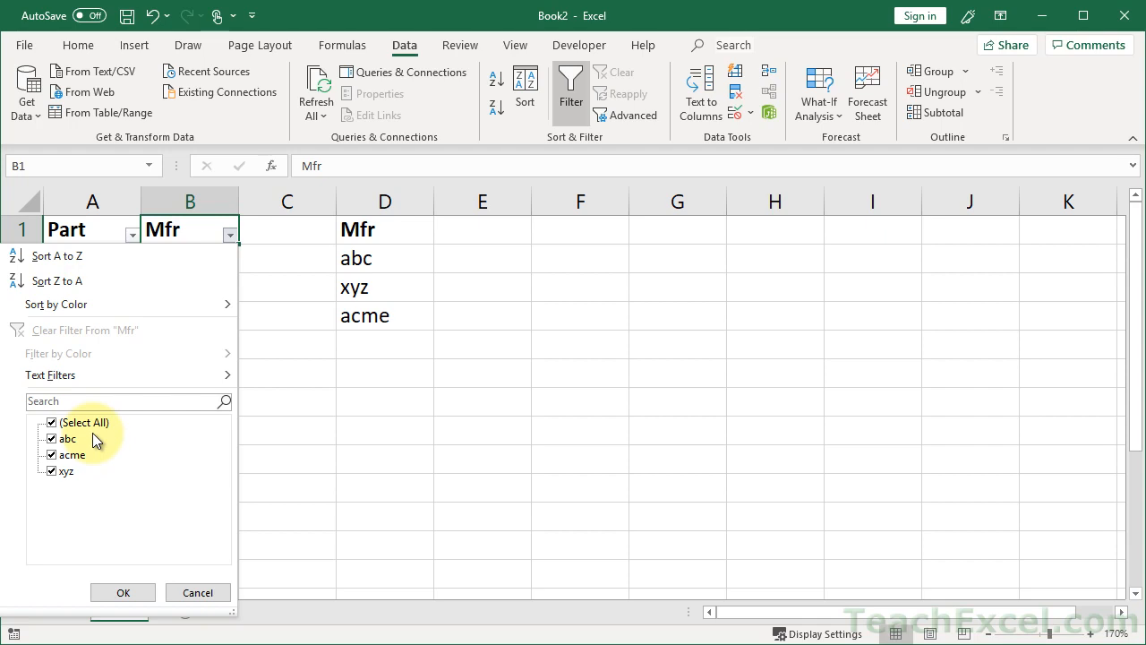
mouse_move(136, 509)
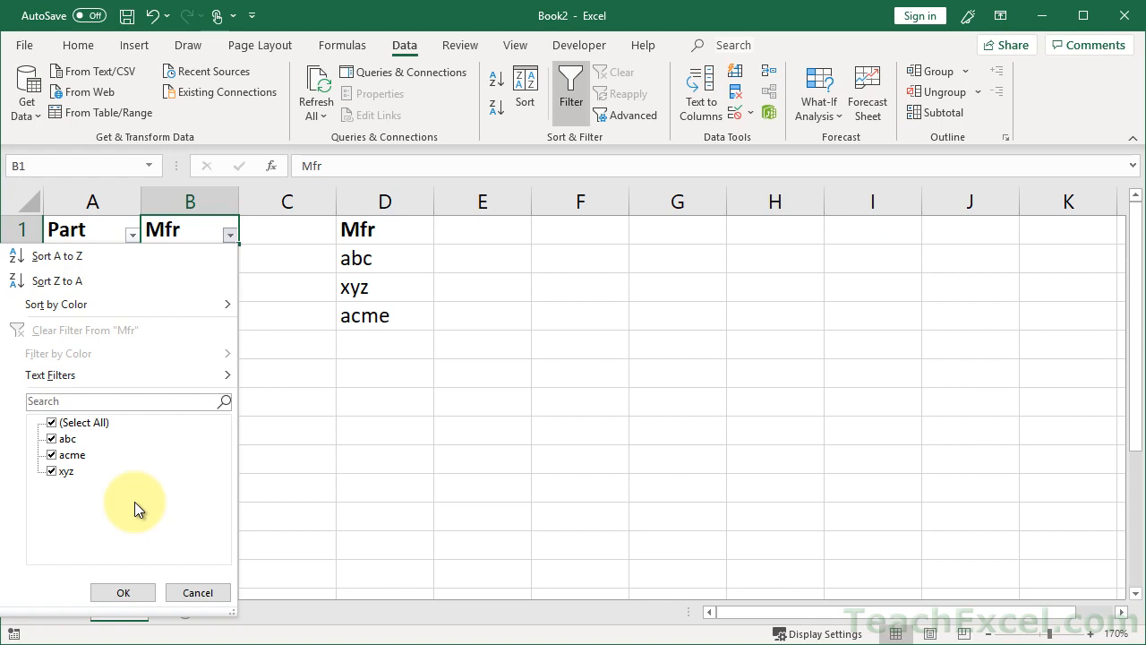
mouse_move(278, 350)
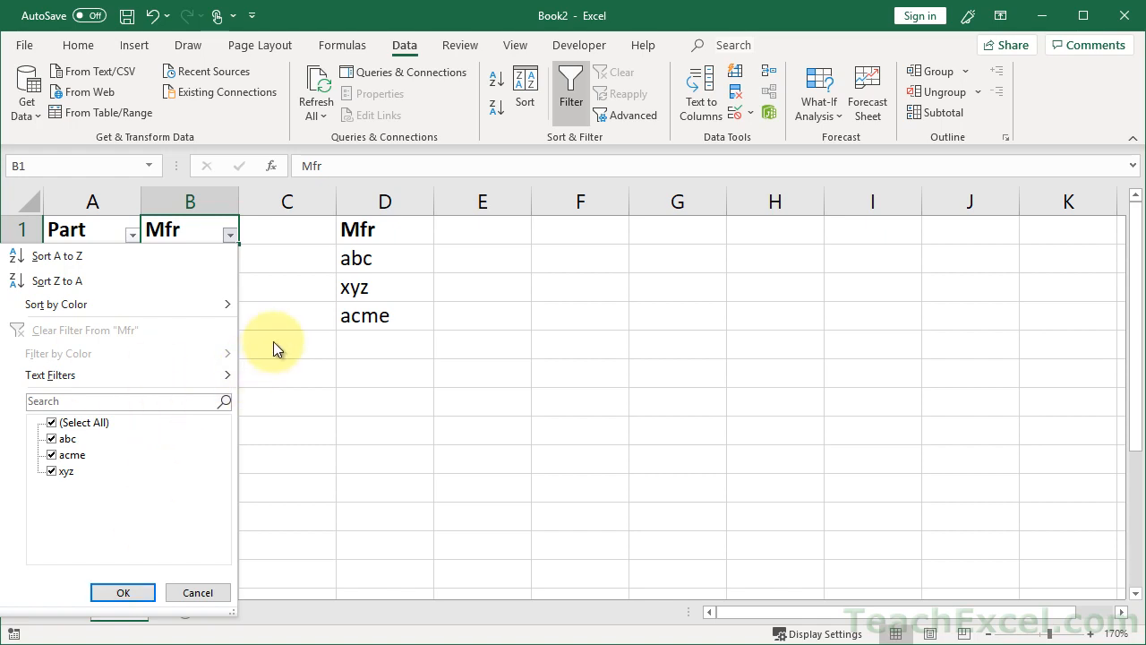
mouse_move(231, 234)
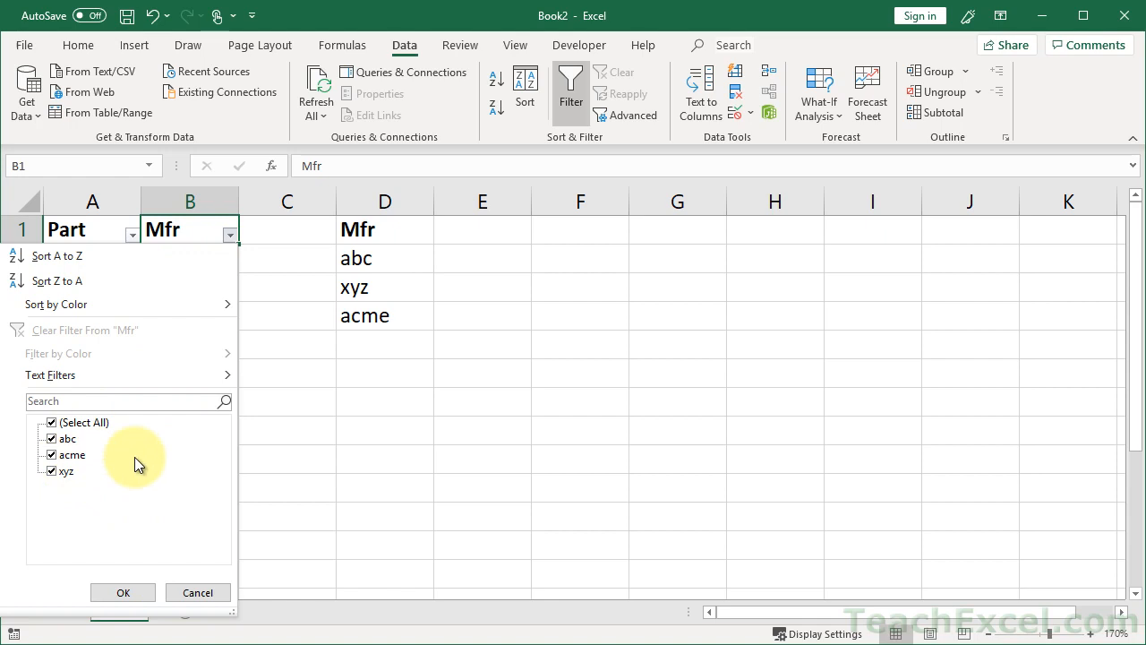
mouse_move(94, 469)
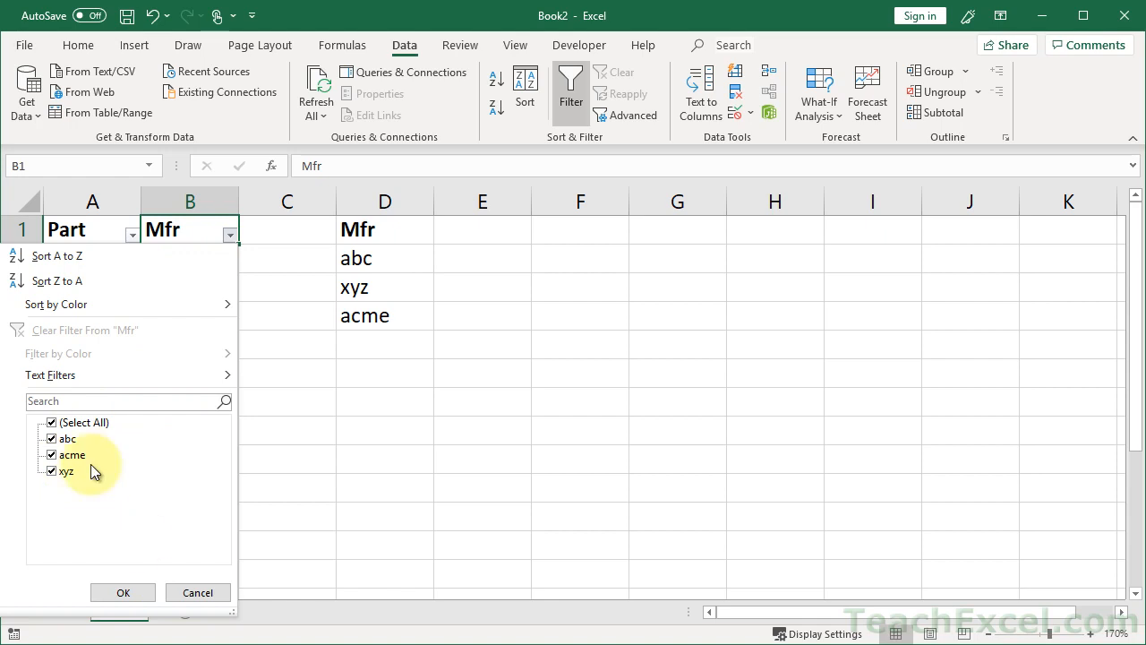
mouse_move(124, 479)
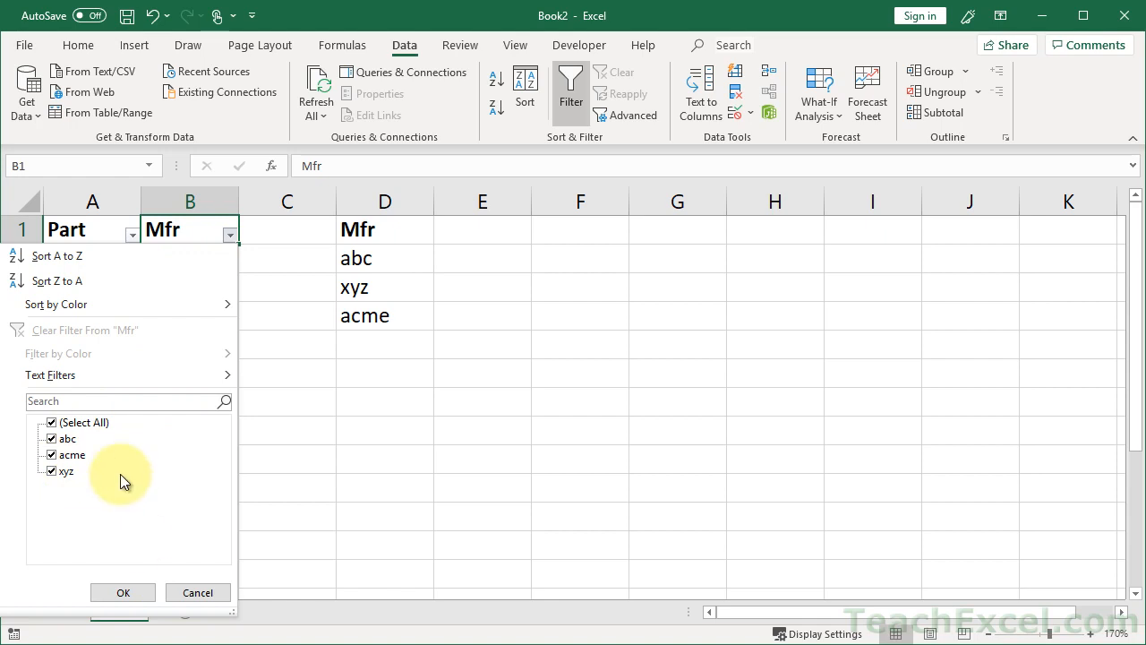